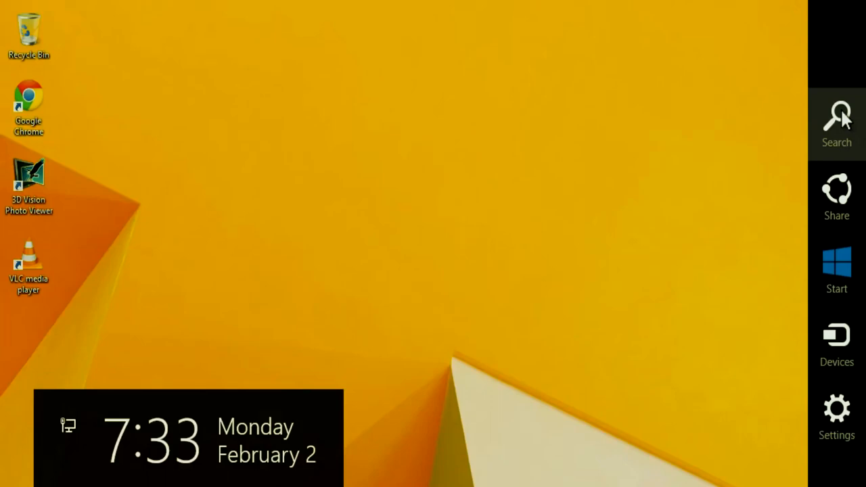
# Scope the Search charm to Settings before looking up power options.
pyautogui.click(837, 122)
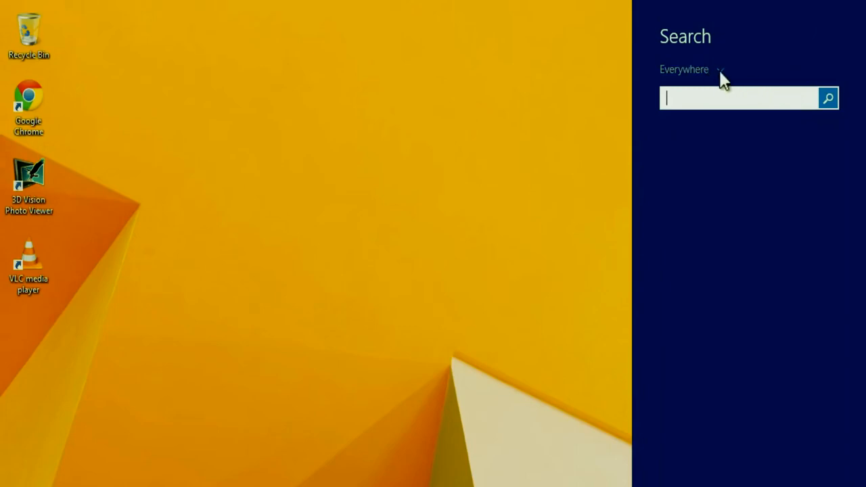
pyautogui.click(690, 69)
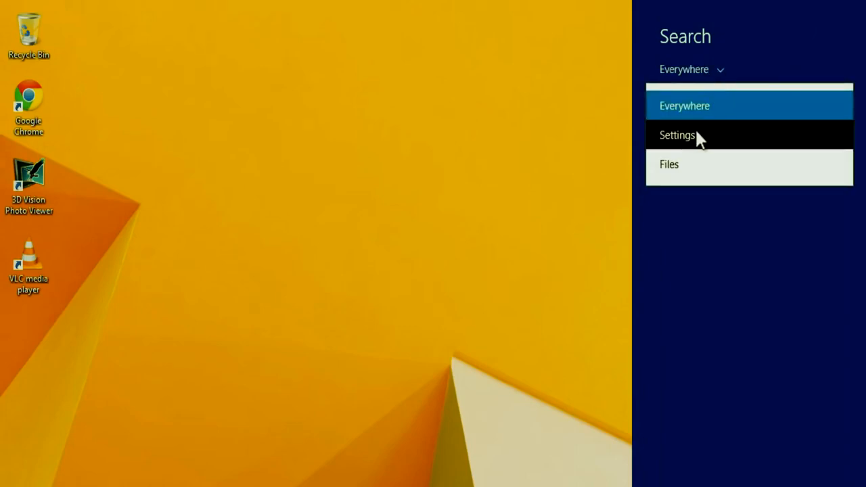
pyautogui.click(677, 136)
pyautogui.write('power')
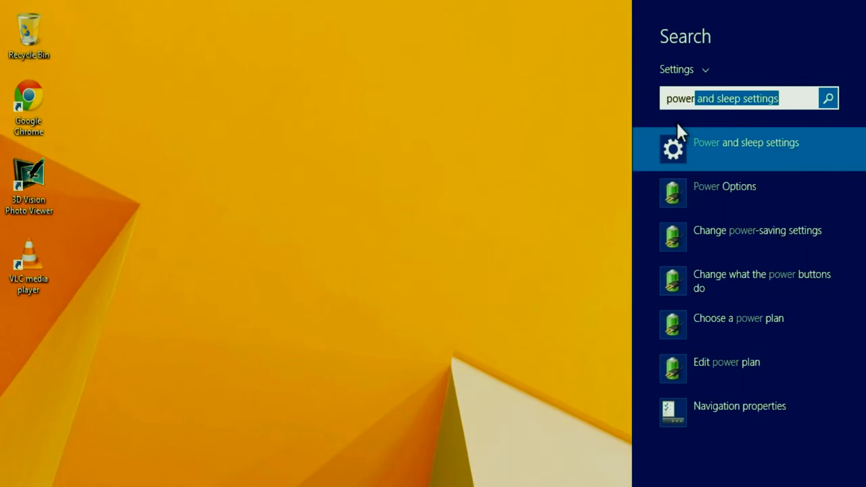
pyautogui.moveTo(777, 252)
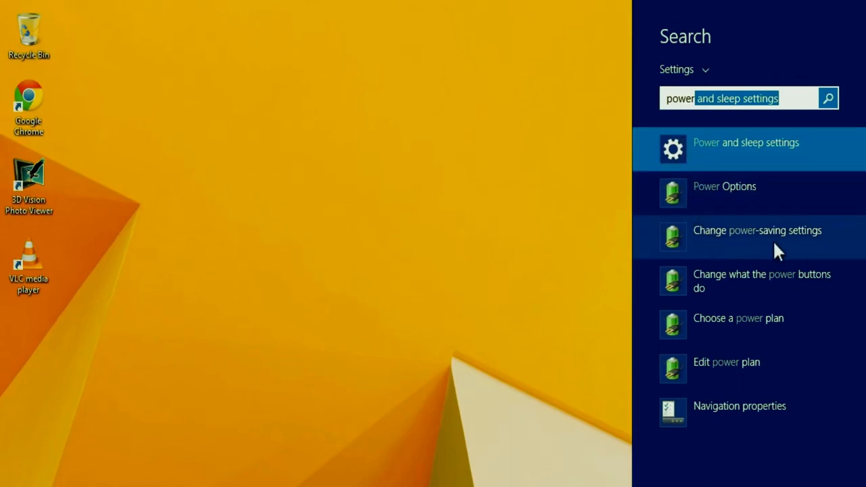
pyautogui.moveTo(747, 246)
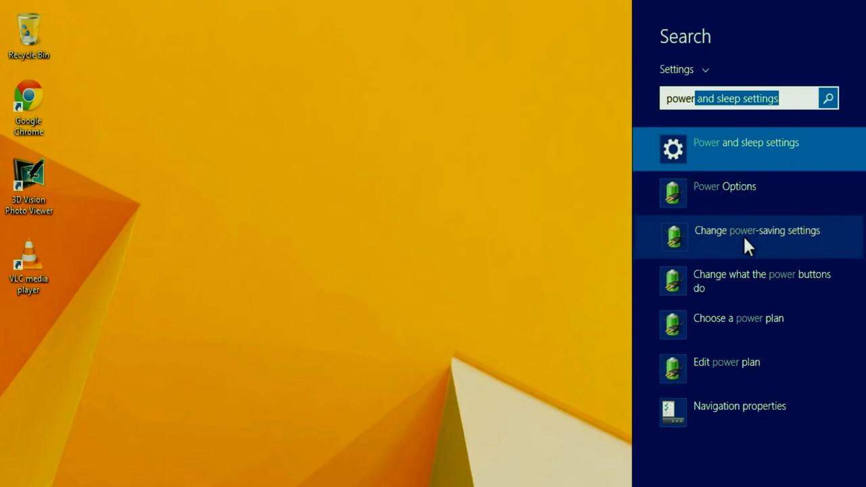
# Activate the High performance power plan and dismiss Power Options.
pyautogui.click(724, 186)
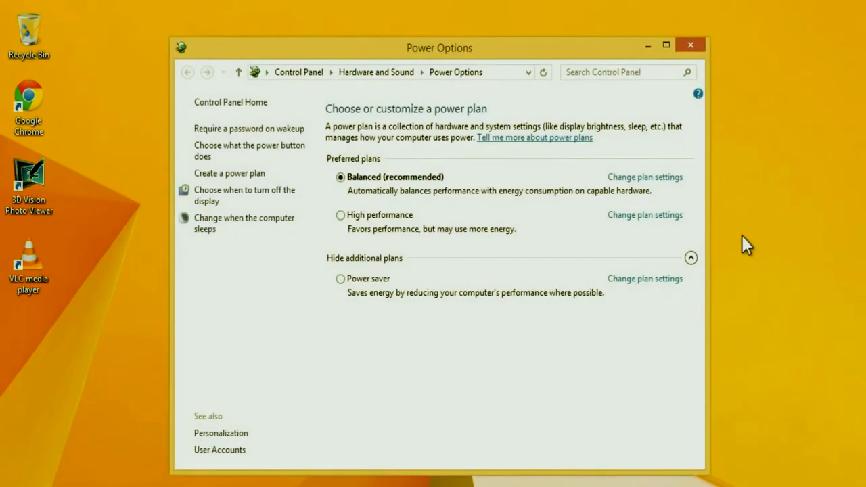
pyautogui.moveTo(346, 203)
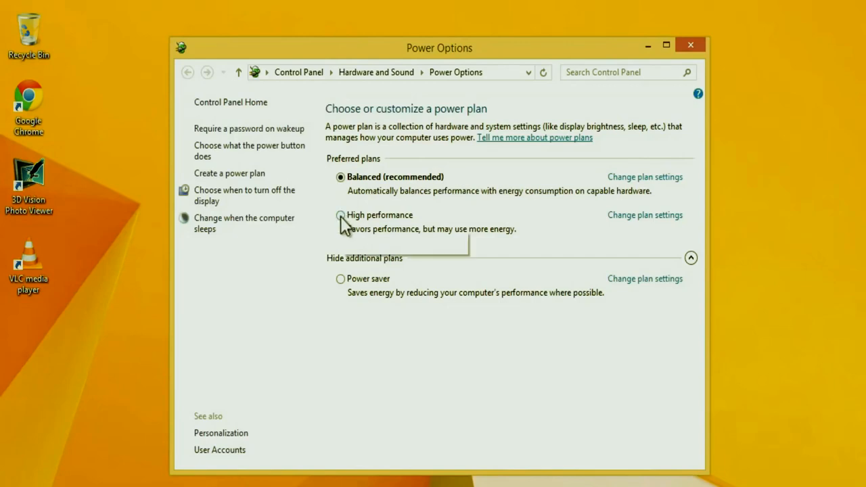
pyautogui.click(341, 215)
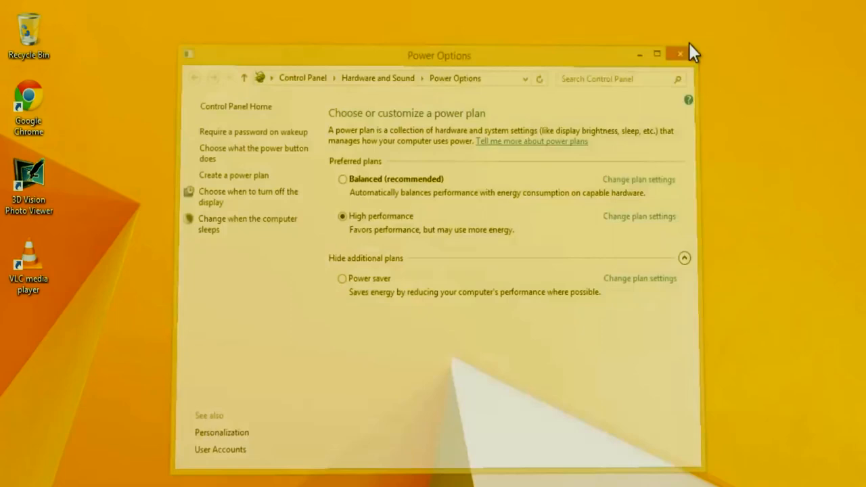
pyautogui.click(679, 54)
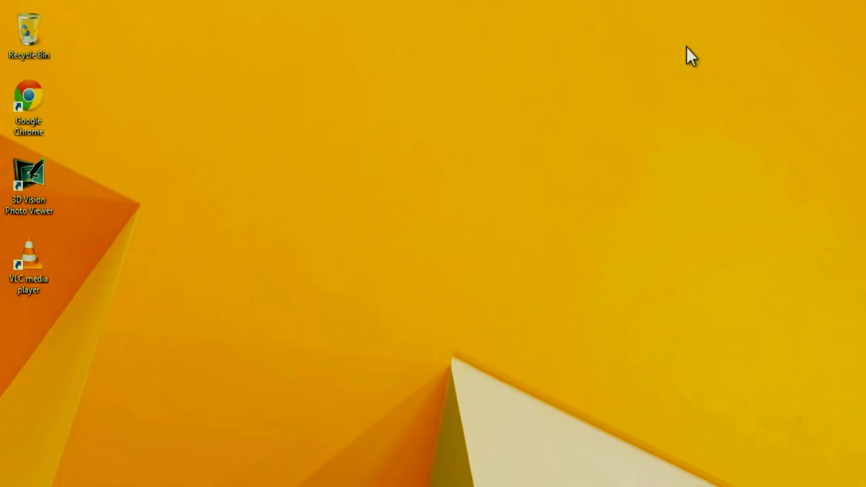
pyautogui.moveTo(703, 52)
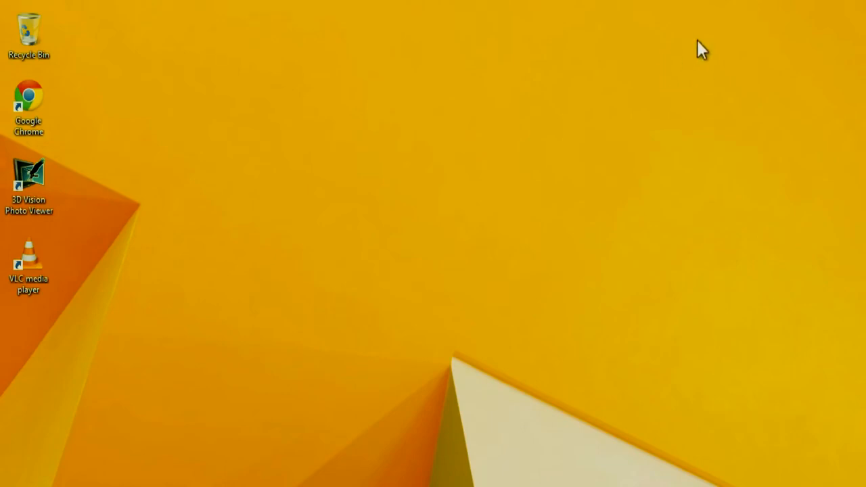
pyautogui.moveTo(730, 76)
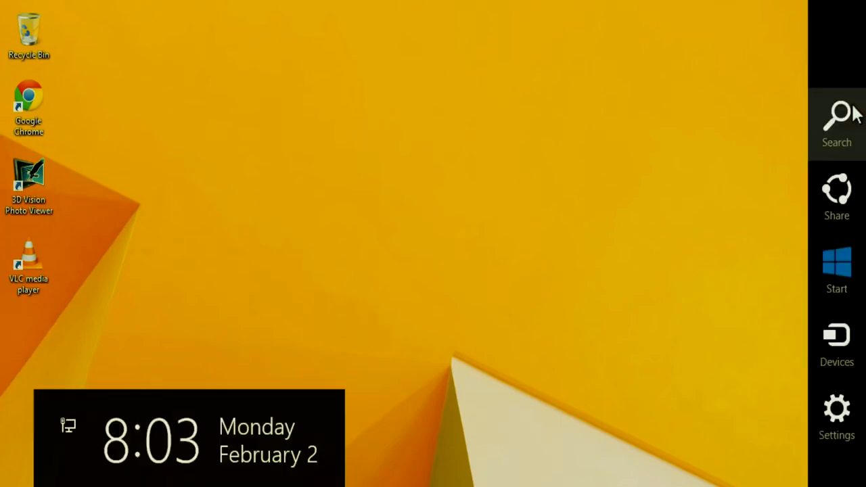
# Search settings for "defrag" to find Defragment and optimize your drives.
pyautogui.click(837, 122)
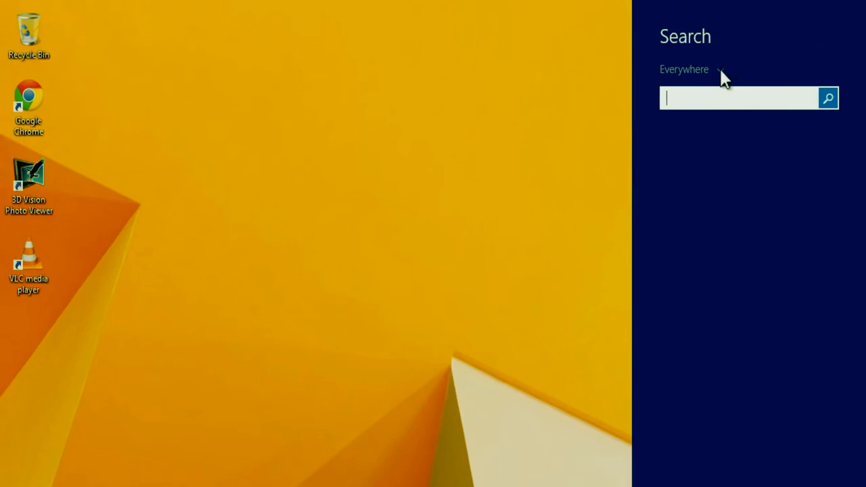
pyautogui.moveTo(708, 141)
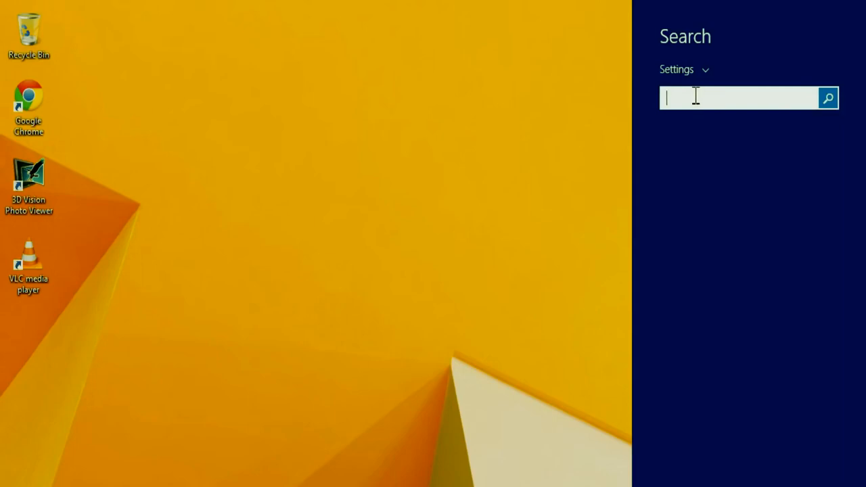
pyautogui.write('defrag')
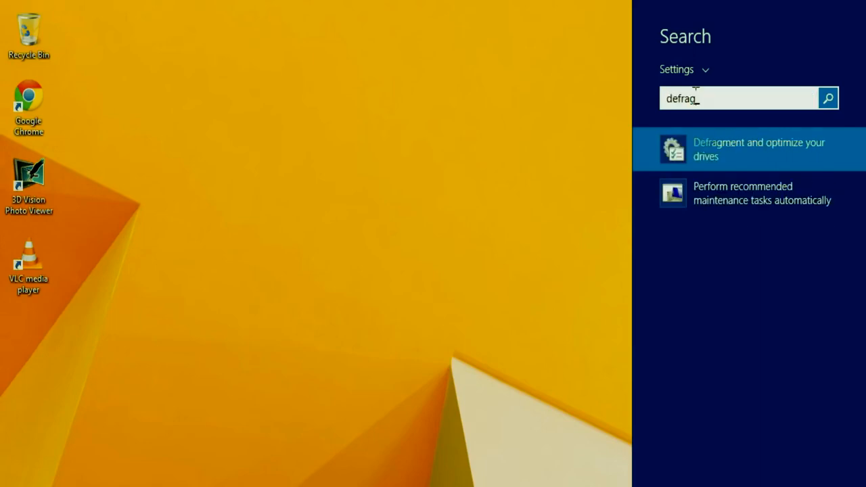
pyautogui.click(758, 148)
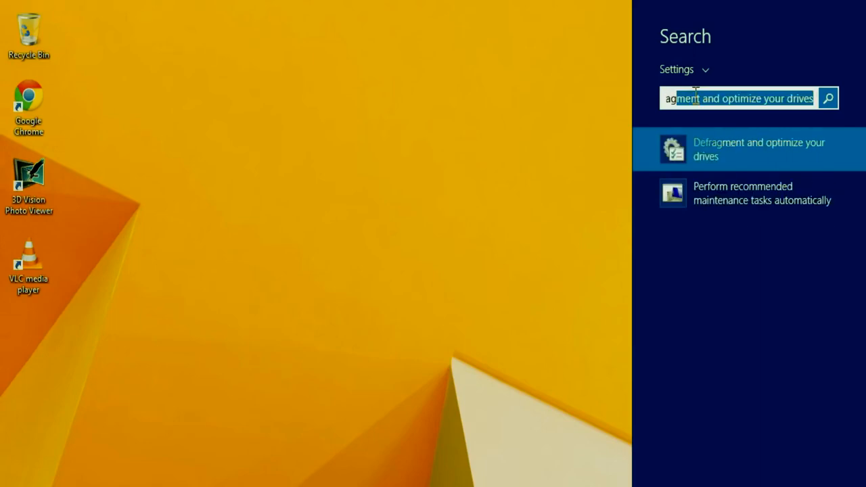
pyautogui.moveTo(783, 161)
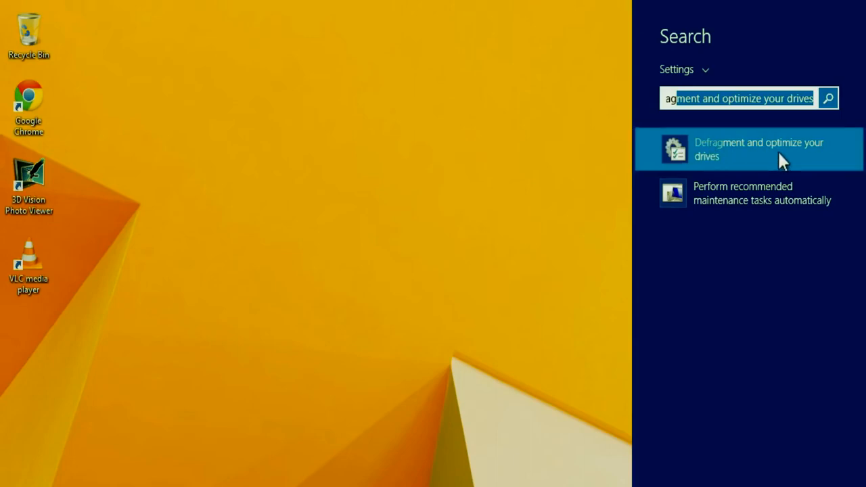
# Optimize drive C: in Optimize Drives until 0% fragmented, then close it.
pyautogui.click(750, 149)
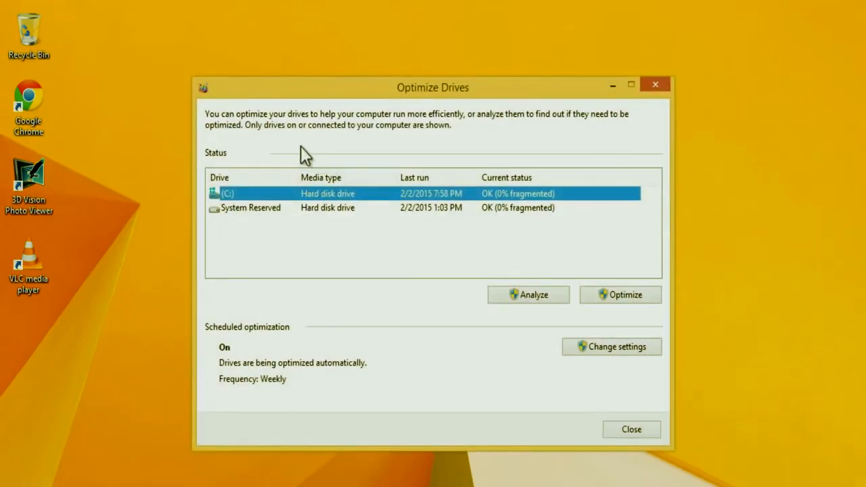
pyautogui.moveTo(271, 210)
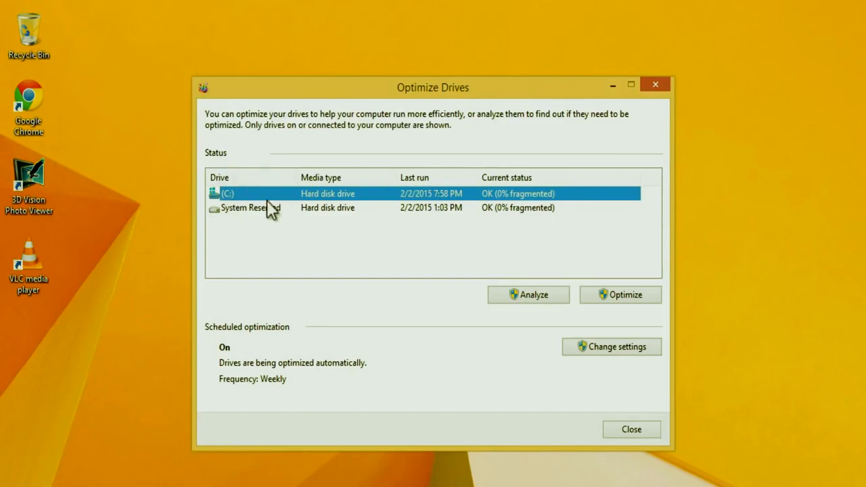
pyautogui.moveTo(222, 201)
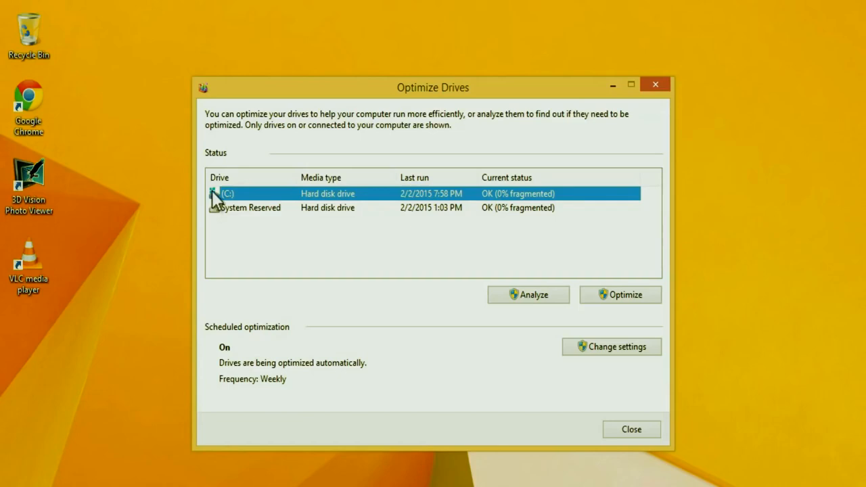
pyautogui.moveTo(223, 209)
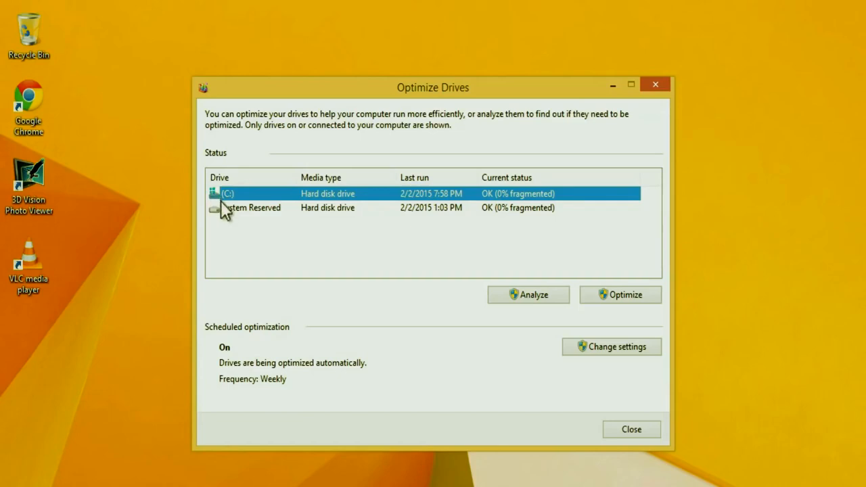
pyautogui.moveTo(230, 205)
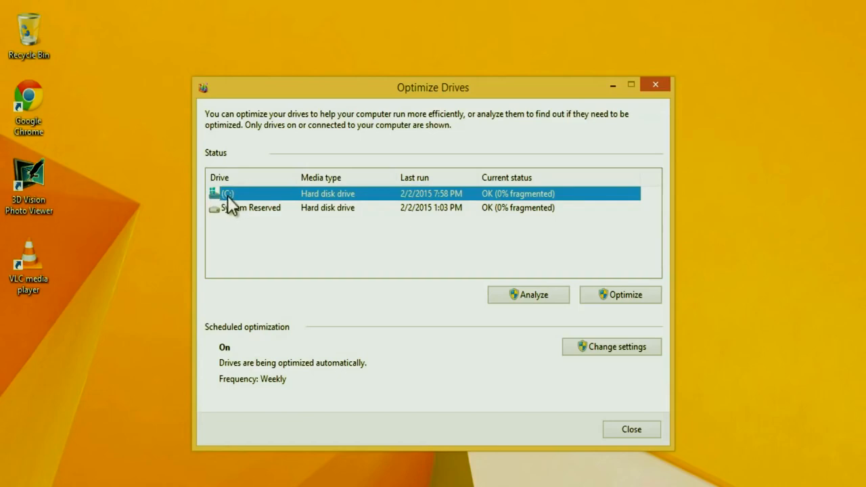
pyautogui.moveTo(363, 209)
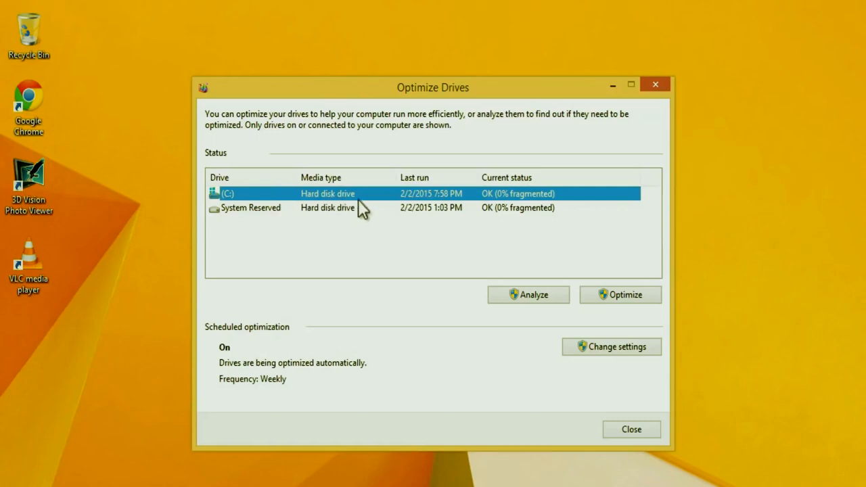
pyautogui.moveTo(620, 295)
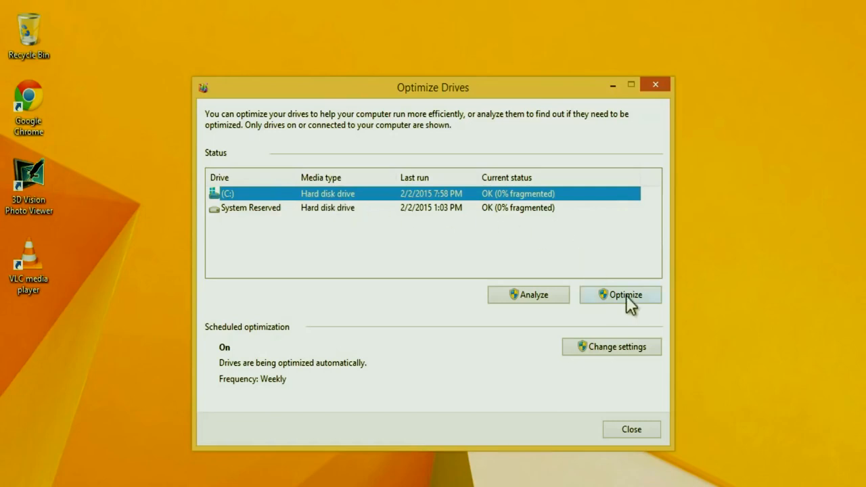
pyautogui.click(620, 295)
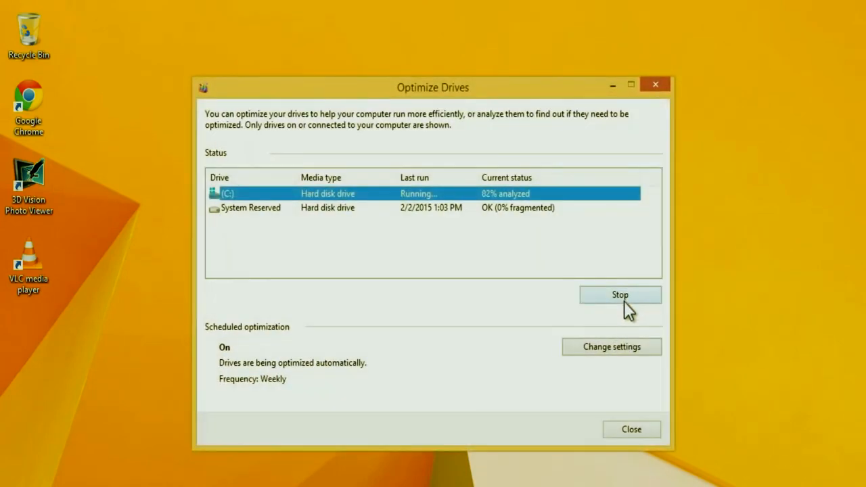
pyautogui.click(620, 295)
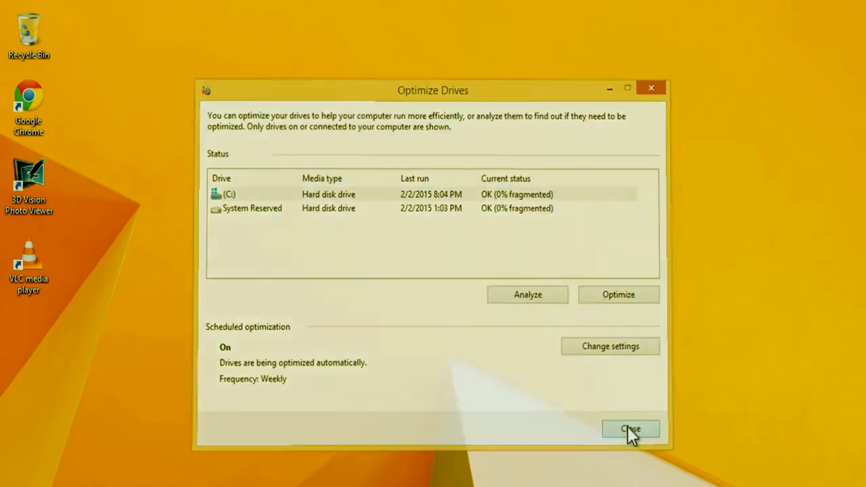
pyautogui.click(631, 429)
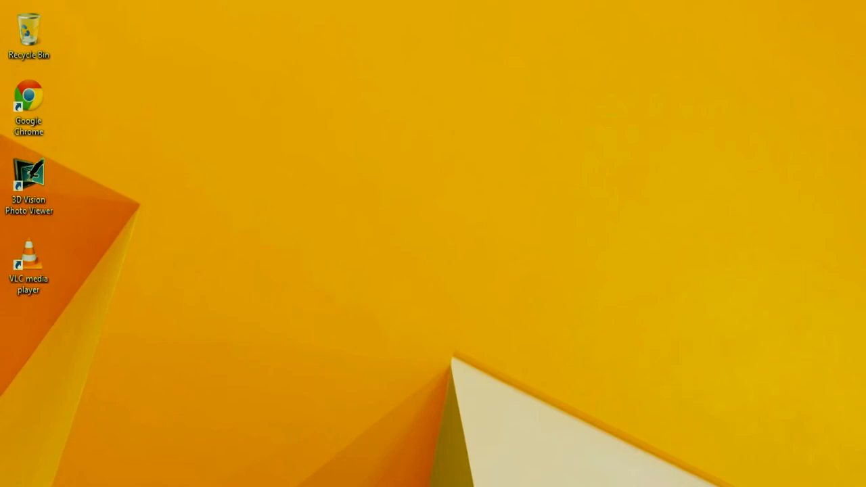
pyautogui.moveTo(650, 201)
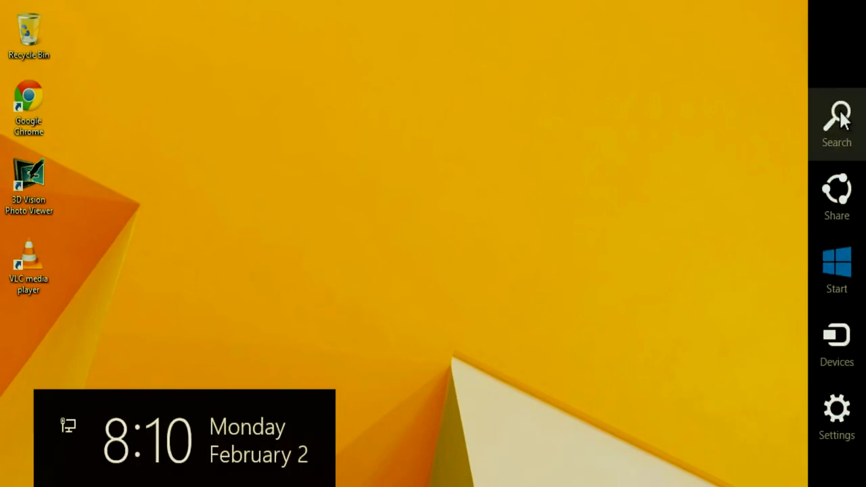
# Search settings for "disk cleanup" to list disk-space options.
pyautogui.click(837, 122)
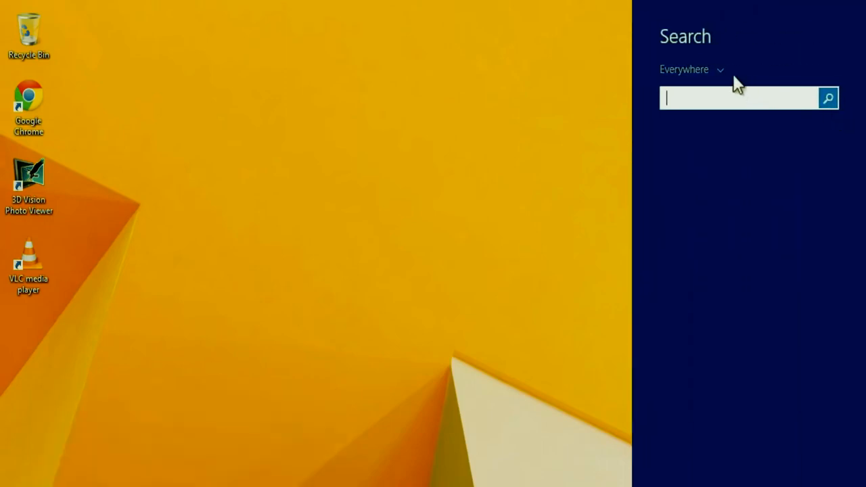
pyautogui.click(692, 69)
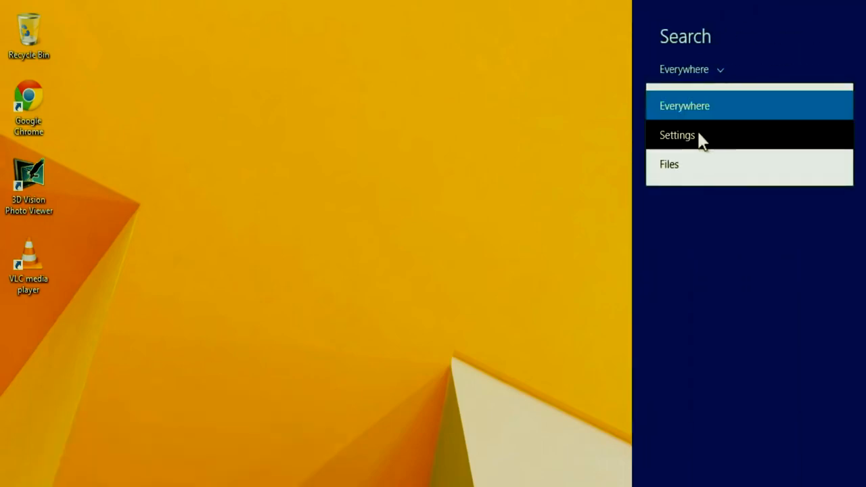
pyautogui.click(677, 136)
pyautogui.write('disk cle')
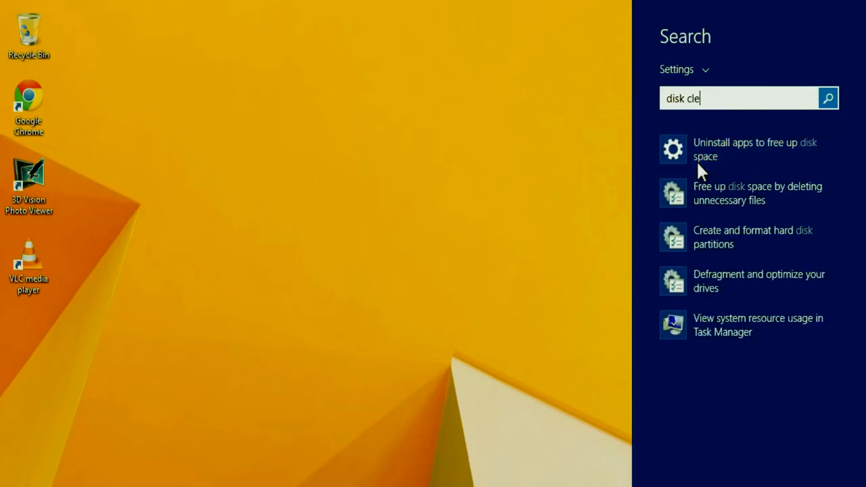
pyautogui.write('anup')
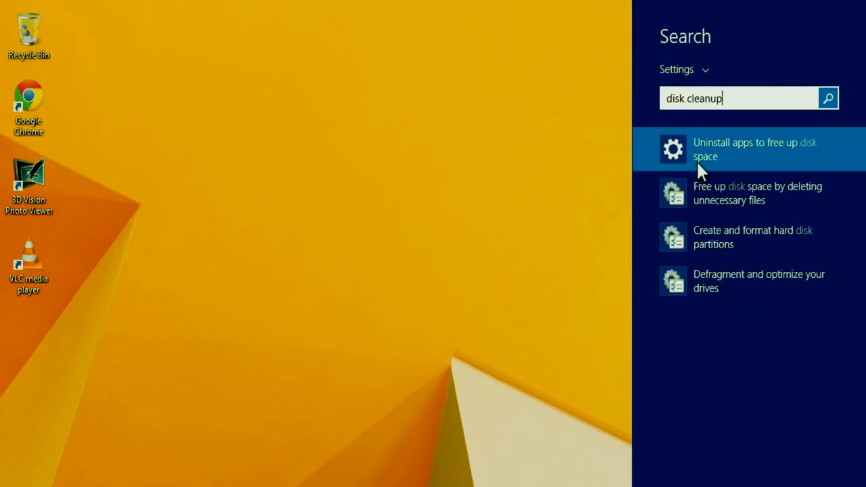
pyautogui.moveTo(755, 202)
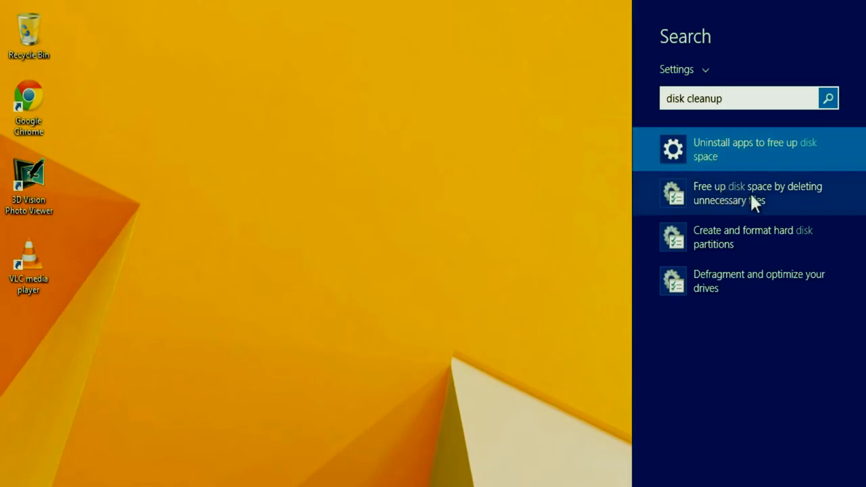
pyautogui.moveTo(774, 206)
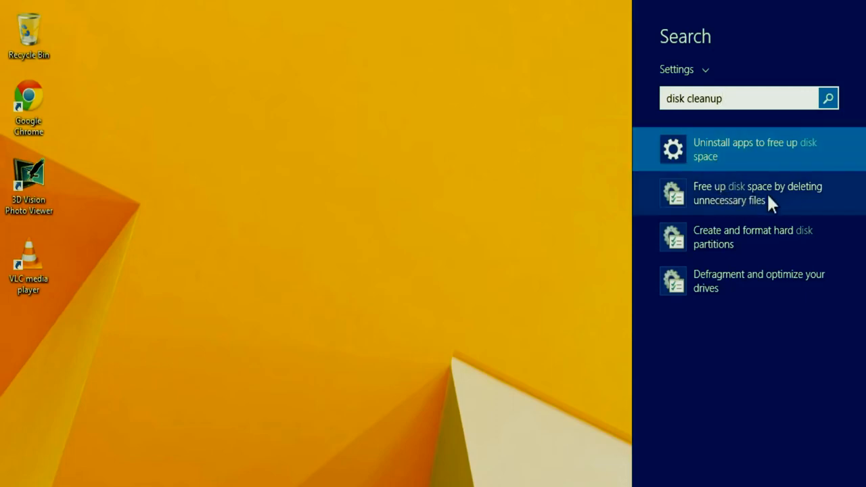
# Run Disk Cleanup on C: with Temporary files ticked and confirm Delete Files.
pyautogui.click(758, 192)
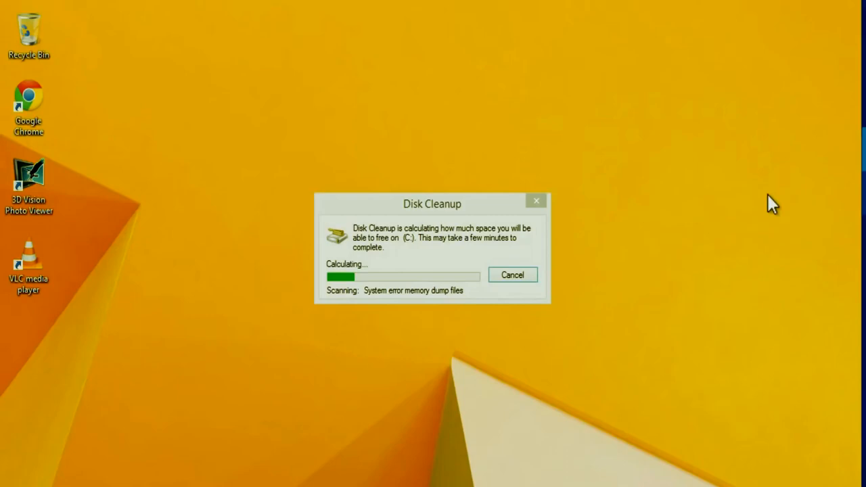
pyautogui.moveTo(673, 284)
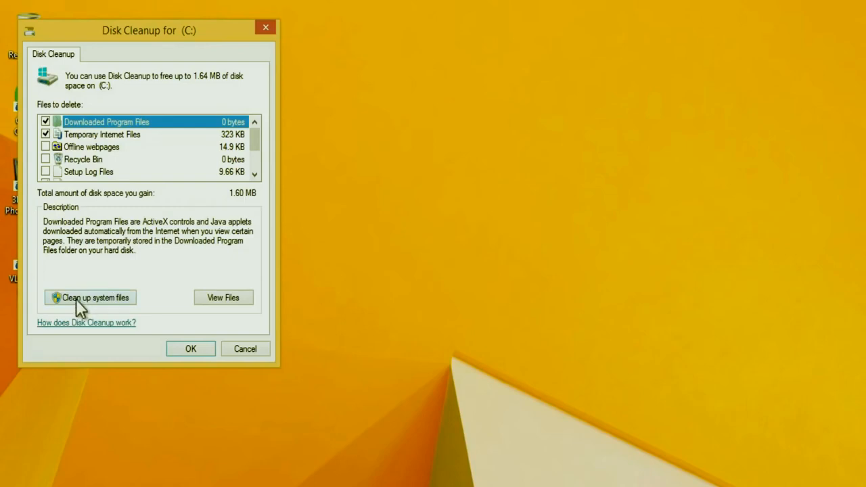
pyautogui.moveTo(101, 308)
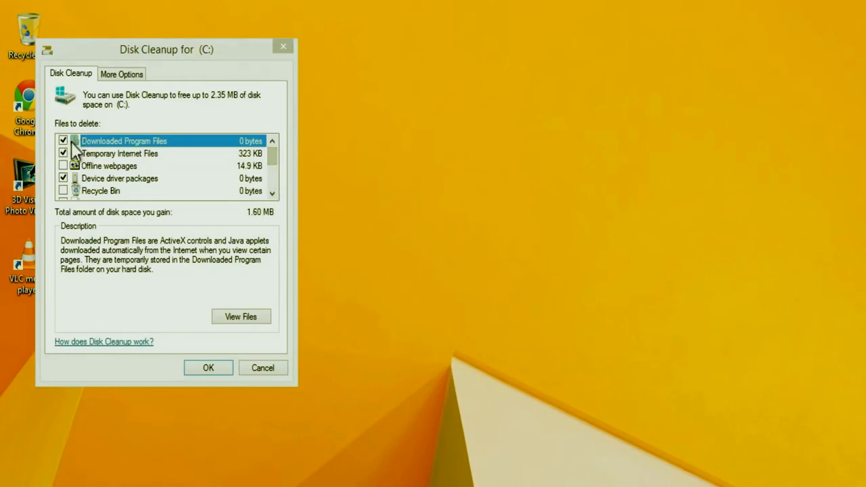
pyautogui.moveTo(168, 152)
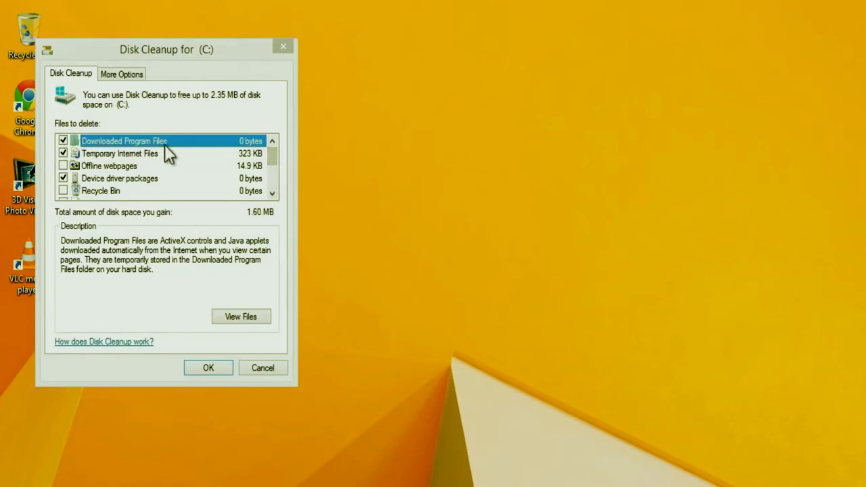
pyautogui.moveTo(165, 168)
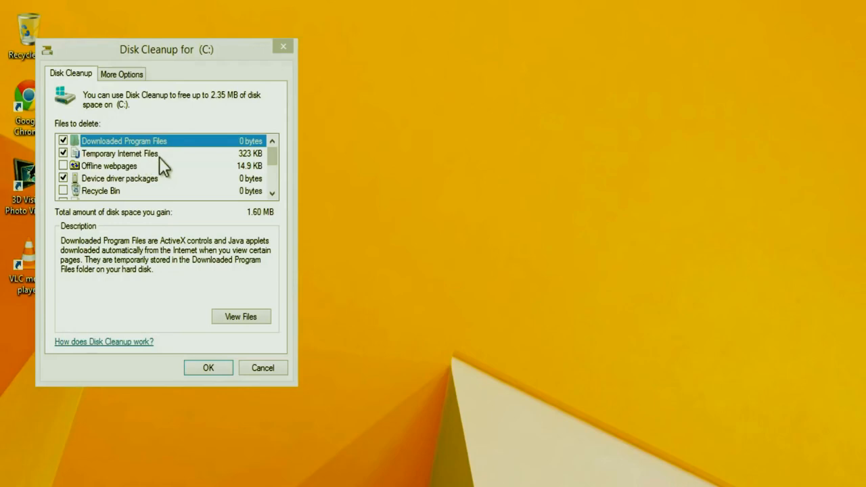
pyautogui.moveTo(154, 191)
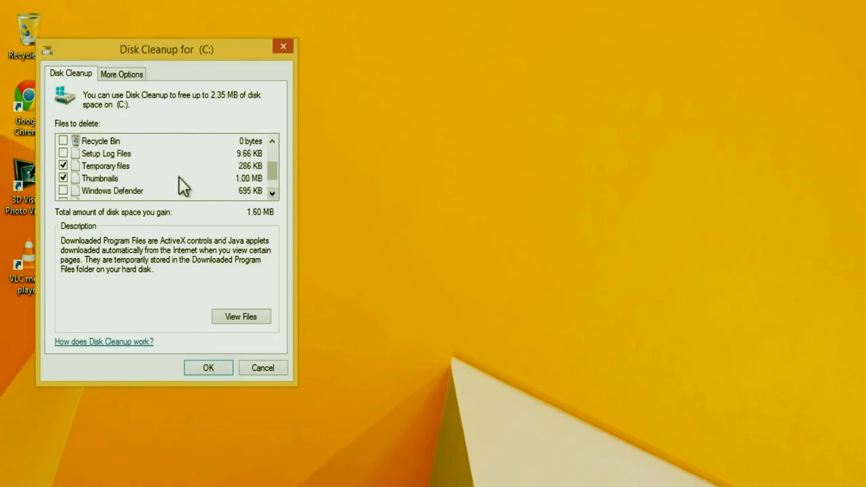
pyautogui.moveTo(121, 192)
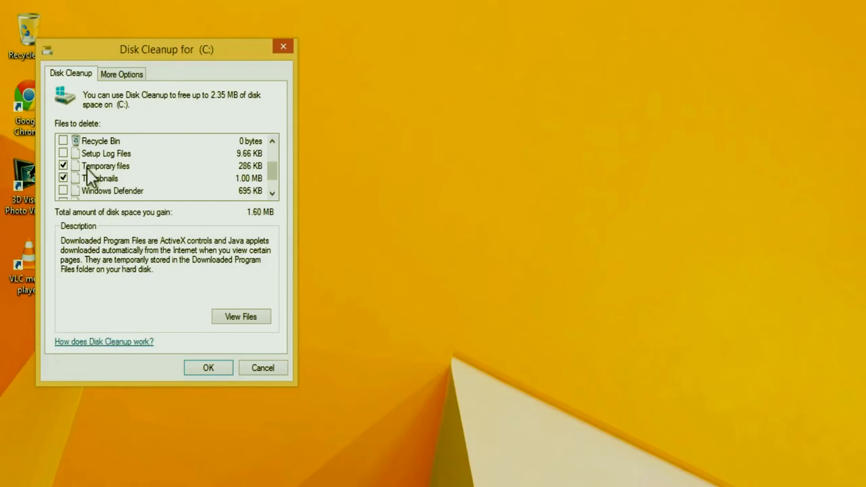
pyautogui.click(62, 165)
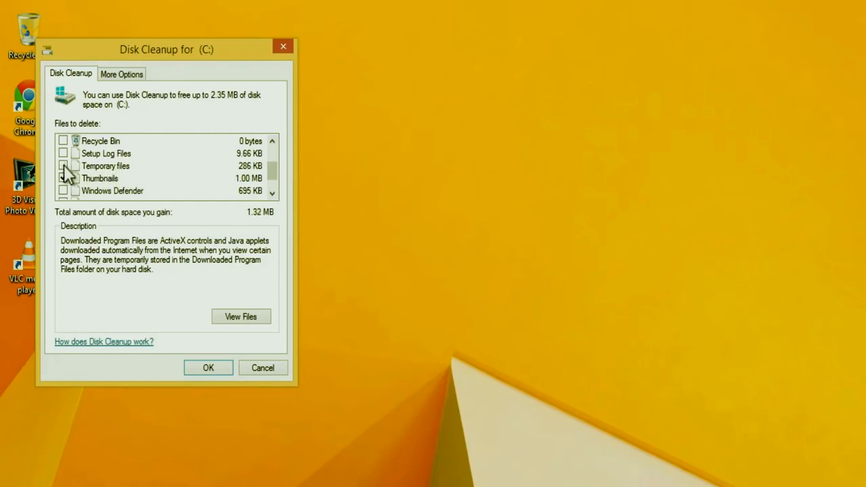
pyautogui.click(62, 165)
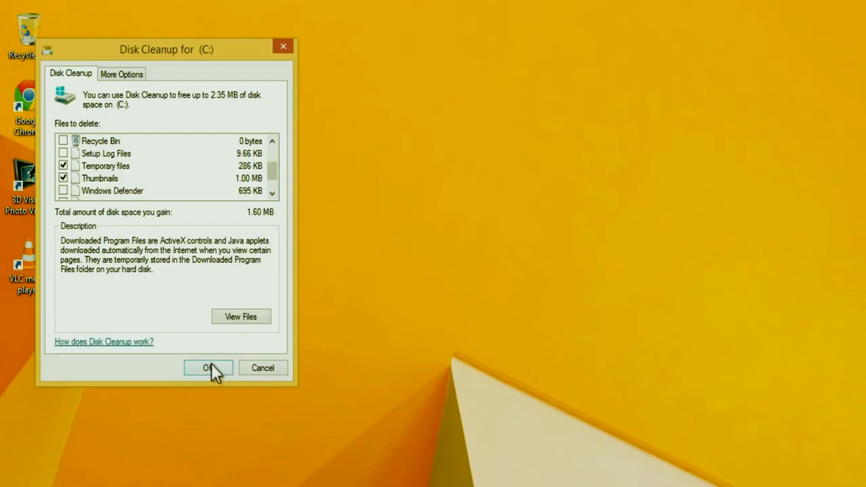
pyautogui.click(208, 368)
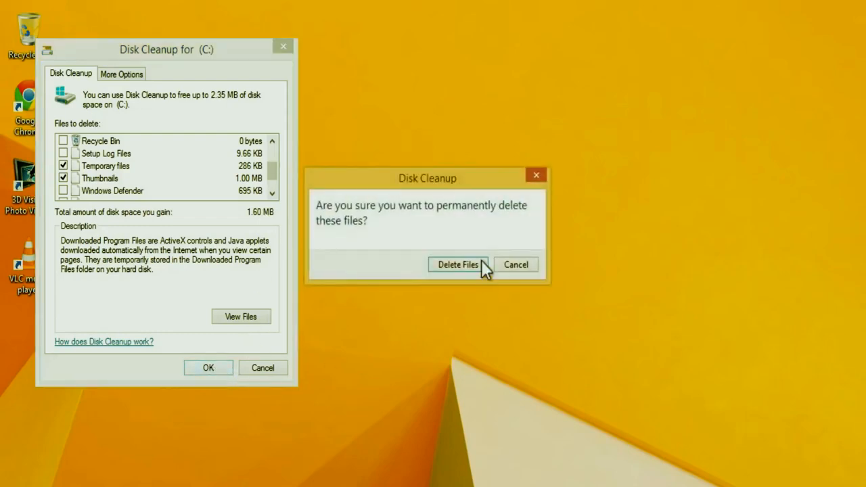
pyautogui.moveTo(420, 225)
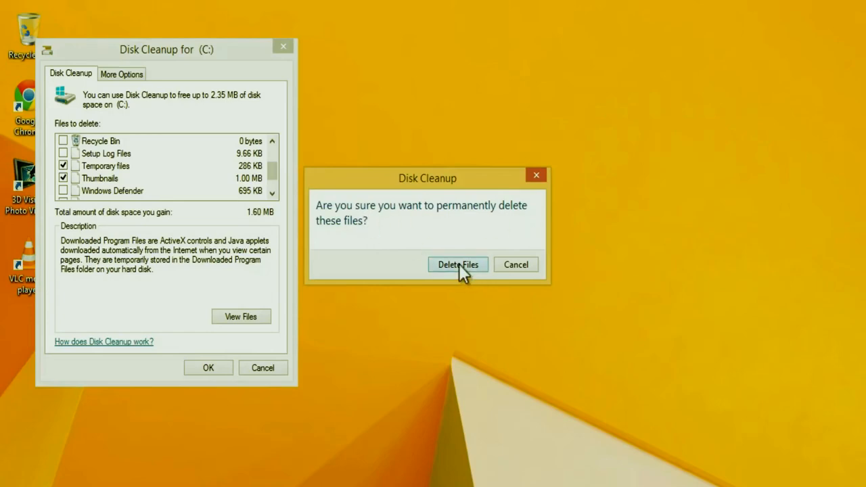
pyautogui.click(457, 264)
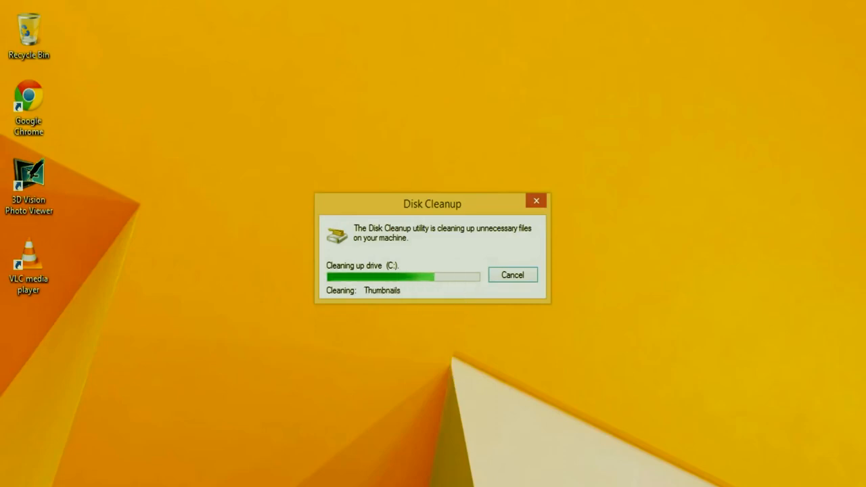
# Let Disk Cleanup finish and return to the empty desktop.
pyautogui.click(511, 275)
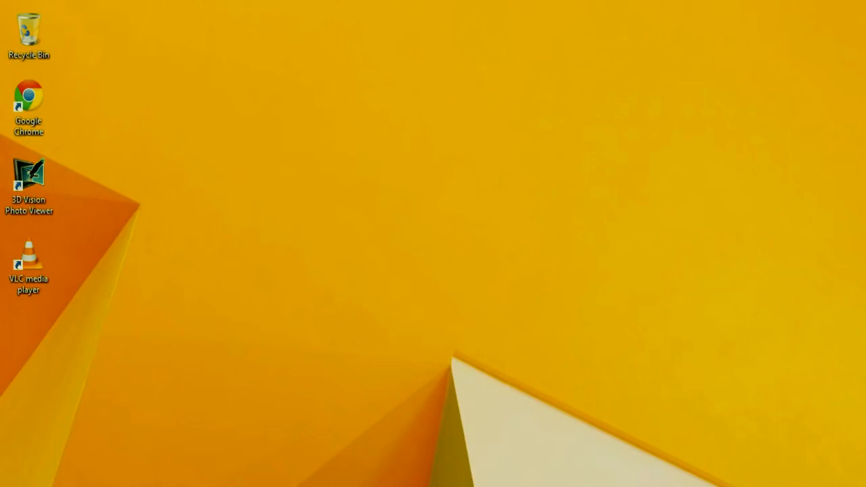
pyautogui.moveTo(421, 367)
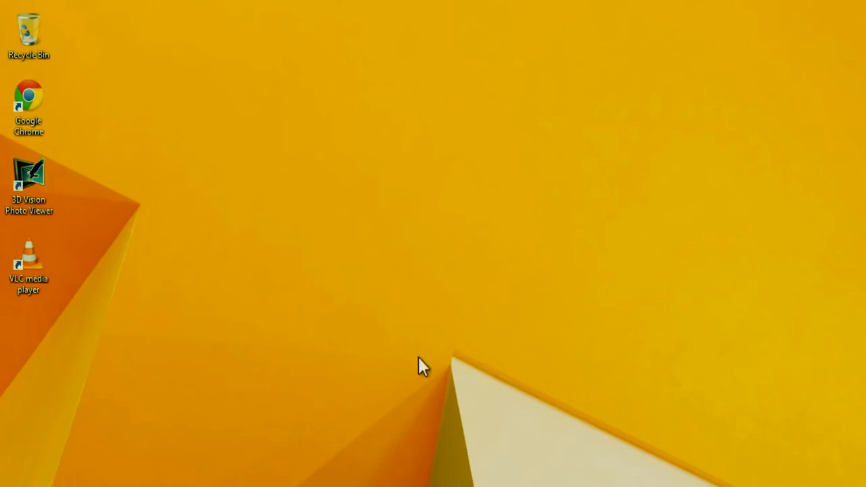
pyautogui.moveTo(422, 365)
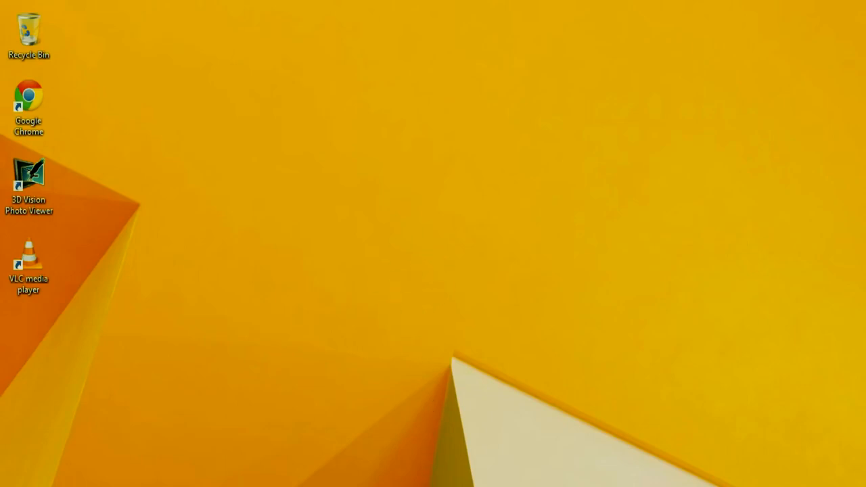
# Launch Task Manager from the taskbar and show the Startup list.
pyautogui.rightClick(487, 481)
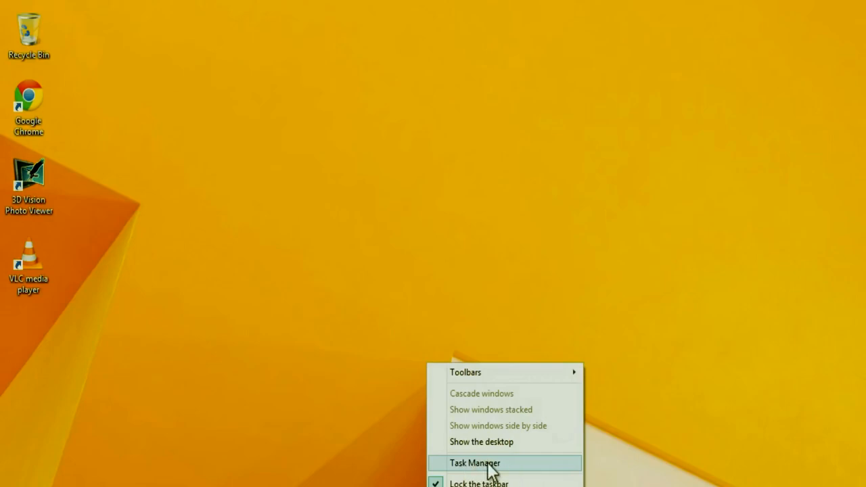
pyautogui.click(474, 463)
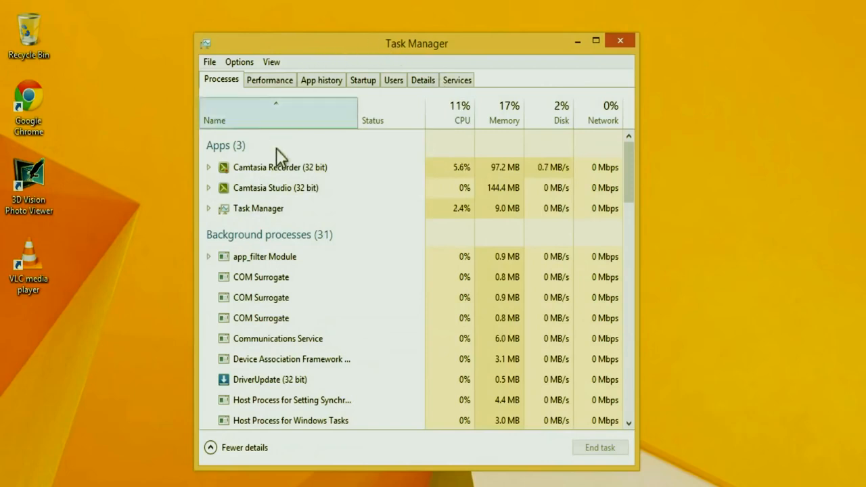
pyautogui.click(363, 80)
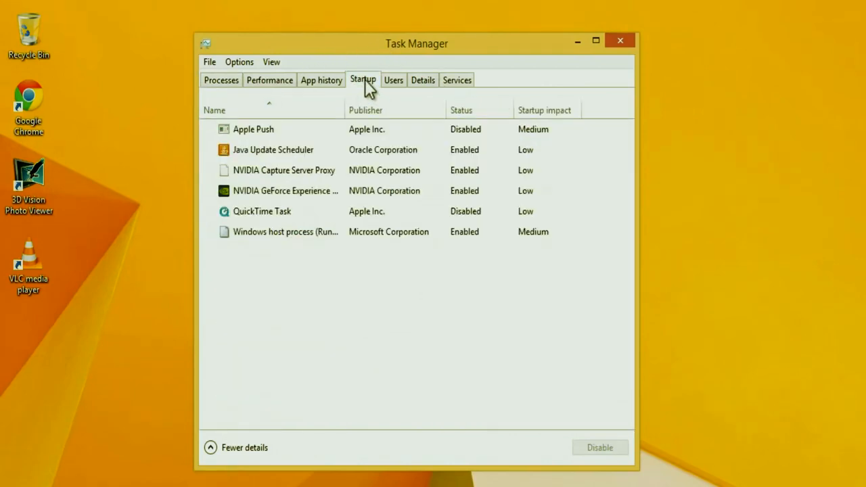
pyautogui.moveTo(376, 125)
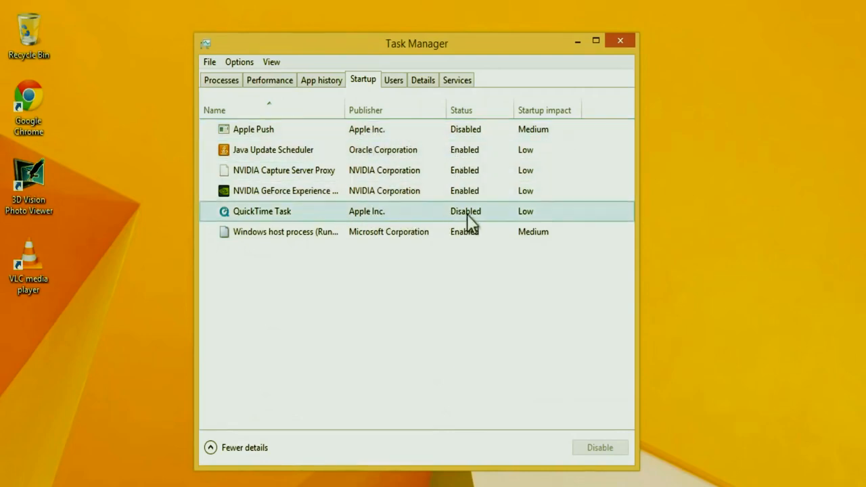
pyautogui.moveTo(268, 223)
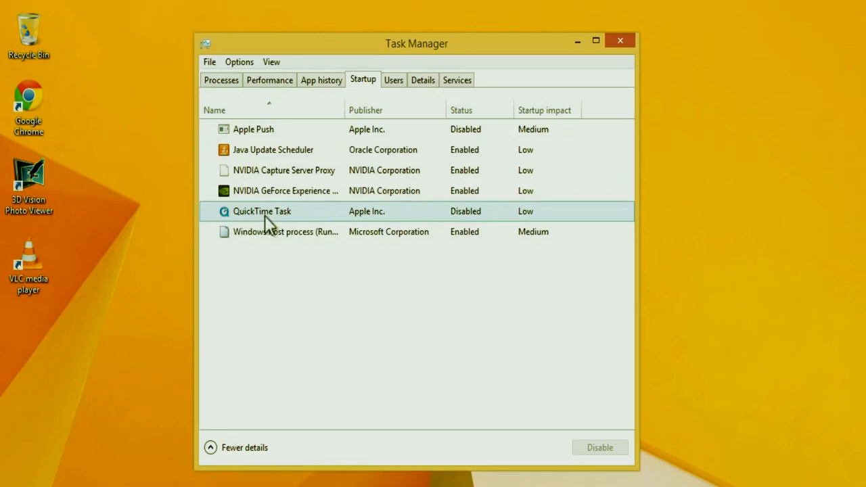
# Review the Apple Push, Windows host process and QuickTime Task startup entries.
pyautogui.click(253, 130)
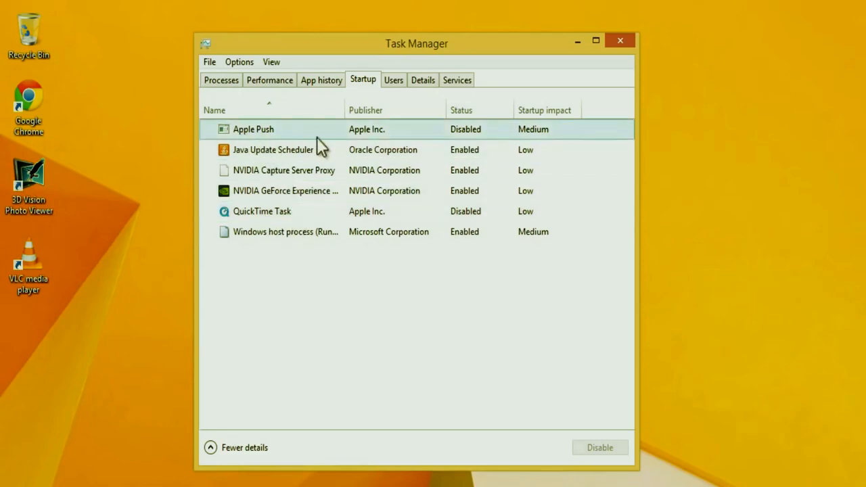
pyautogui.moveTo(393, 138)
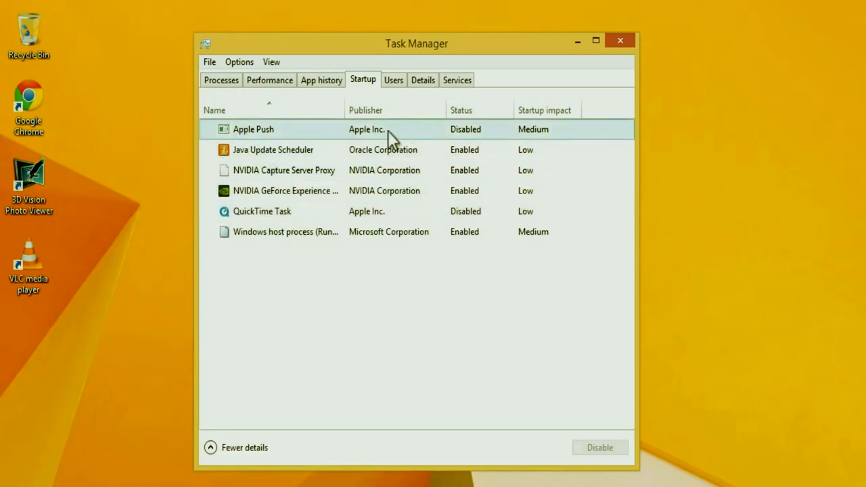
pyautogui.moveTo(398, 138)
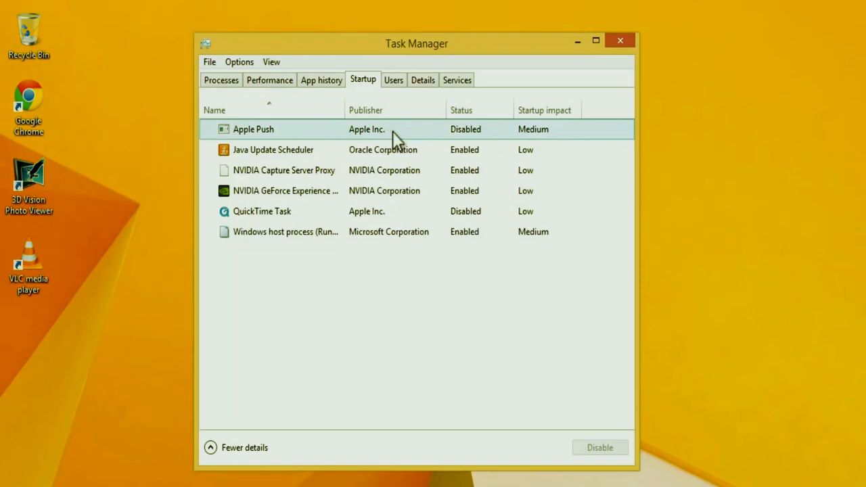
pyautogui.click(372, 232)
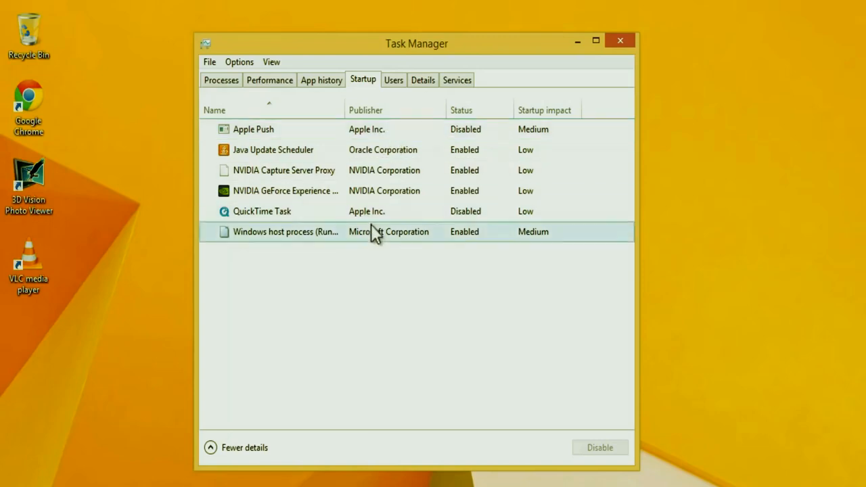
pyautogui.moveTo(277, 256)
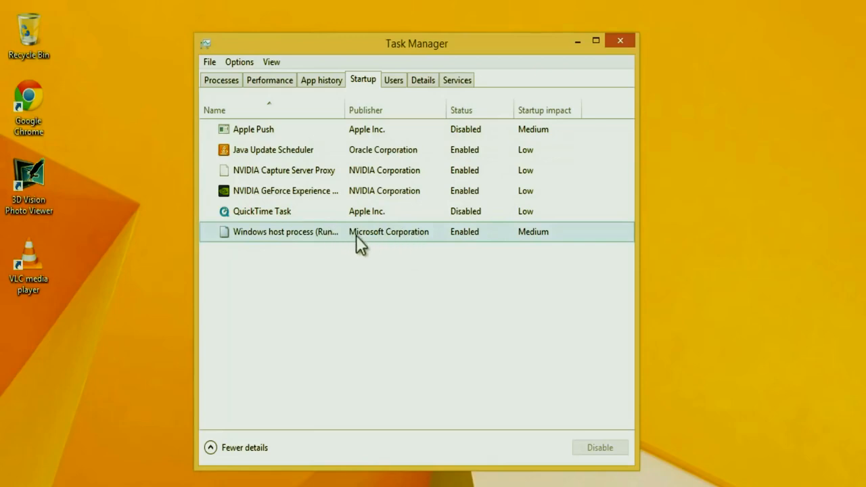
pyautogui.moveTo(368, 243)
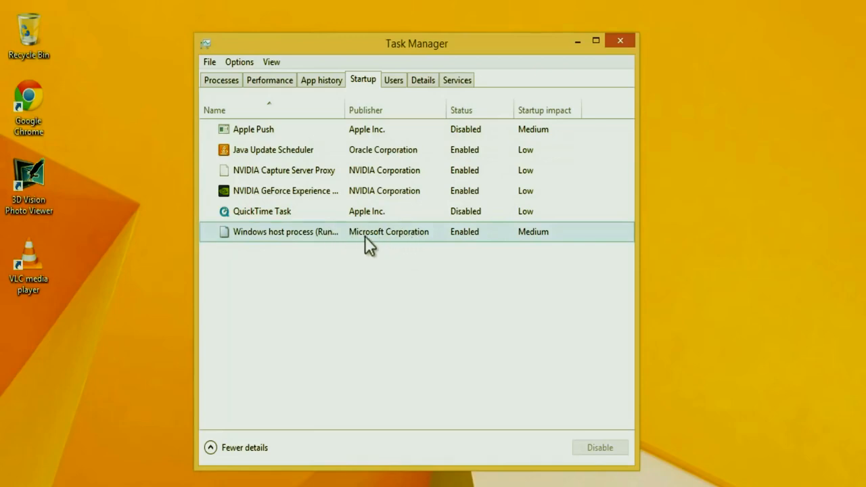
pyautogui.moveTo(409, 247)
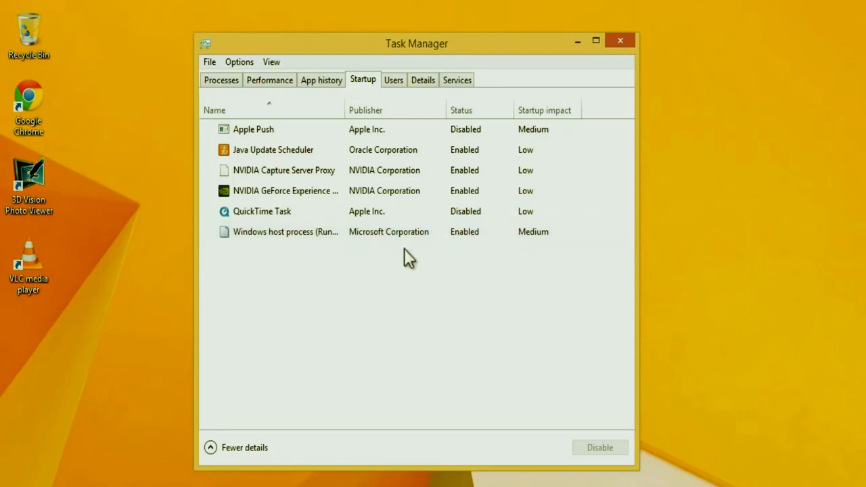
pyautogui.moveTo(358, 260)
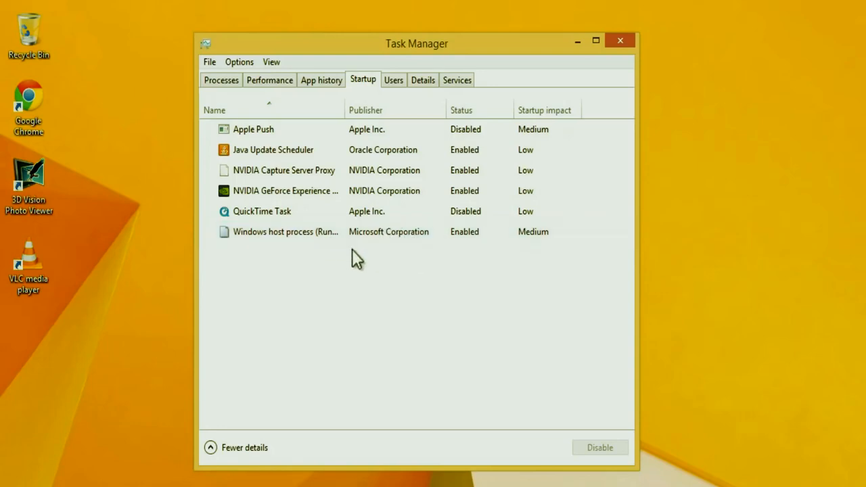
pyautogui.moveTo(386, 264)
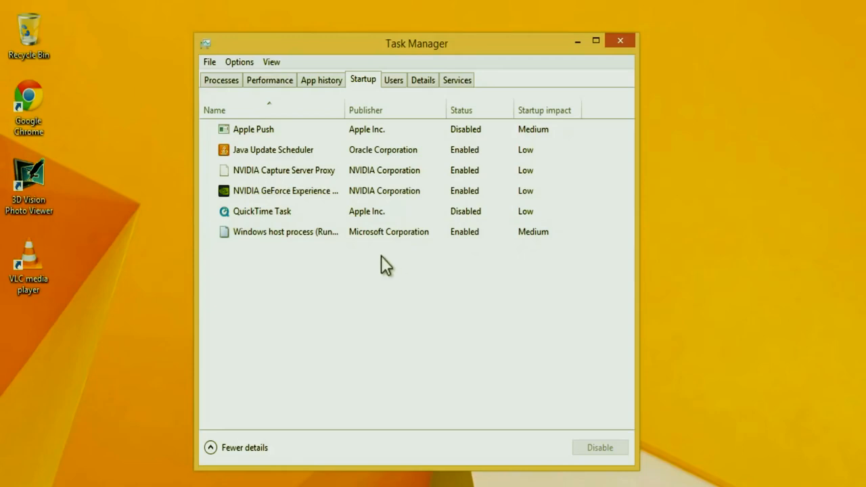
pyautogui.moveTo(355, 259)
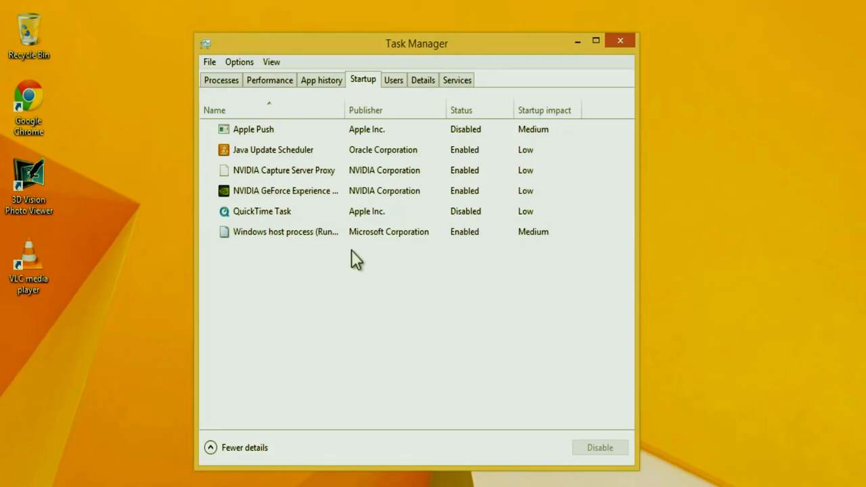
pyautogui.moveTo(382, 260)
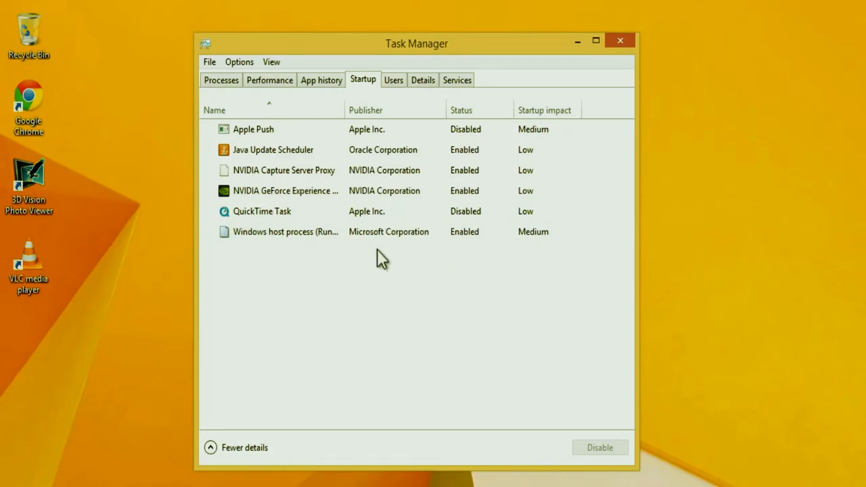
pyautogui.moveTo(263, 273)
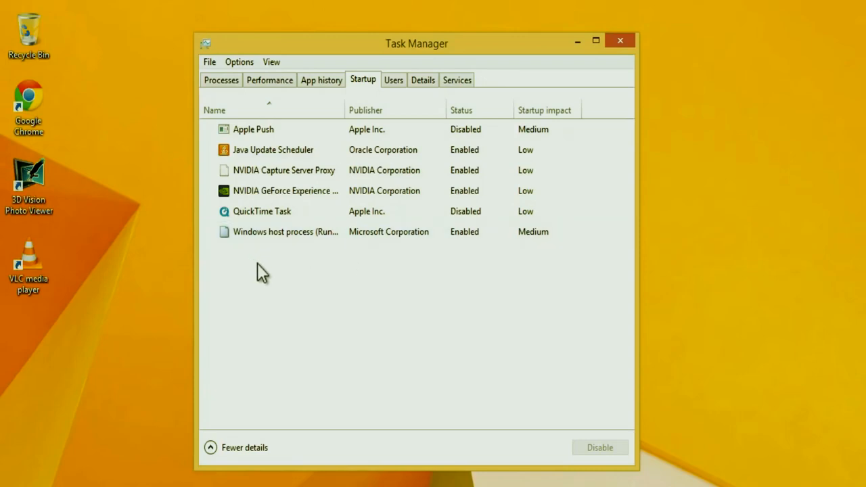
pyautogui.moveTo(237, 273)
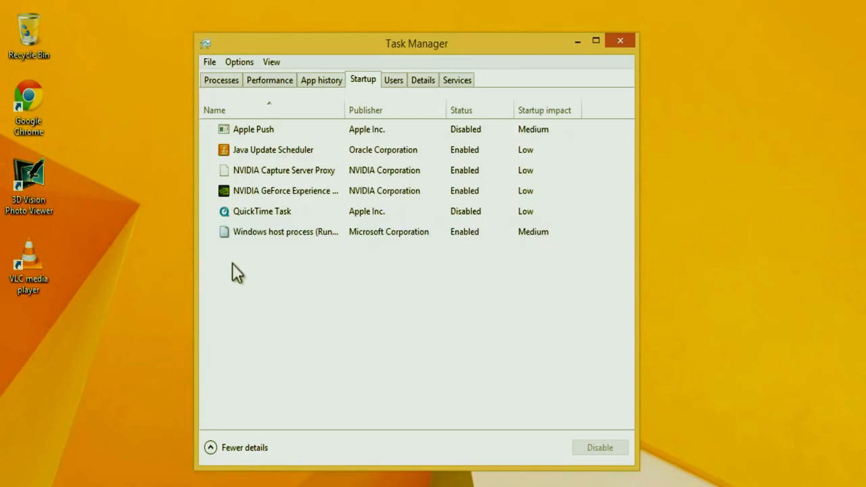
pyautogui.moveTo(256, 269)
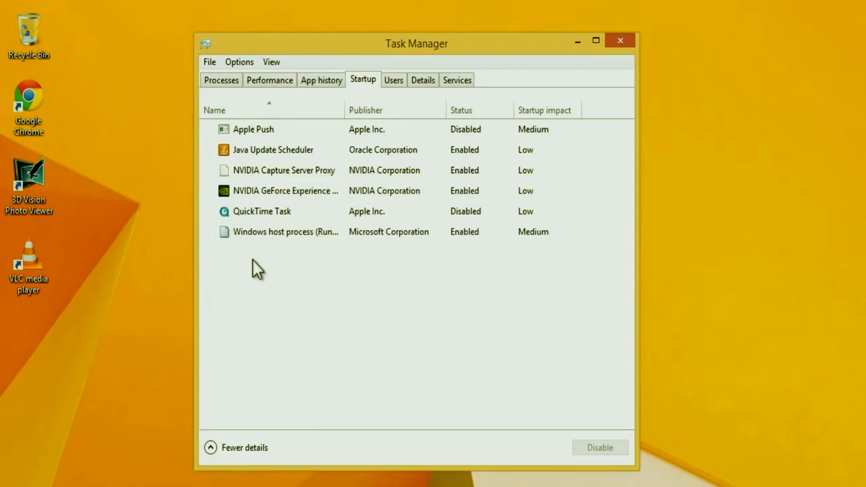
pyautogui.moveTo(227, 273)
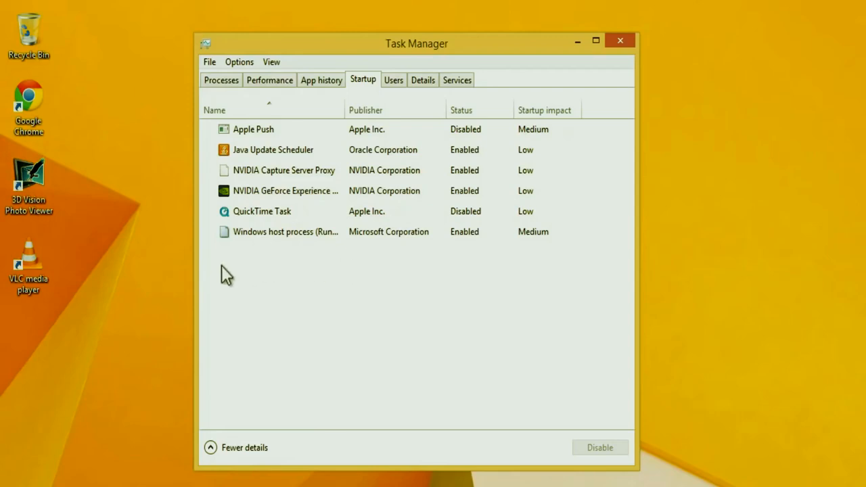
pyautogui.moveTo(403, 279)
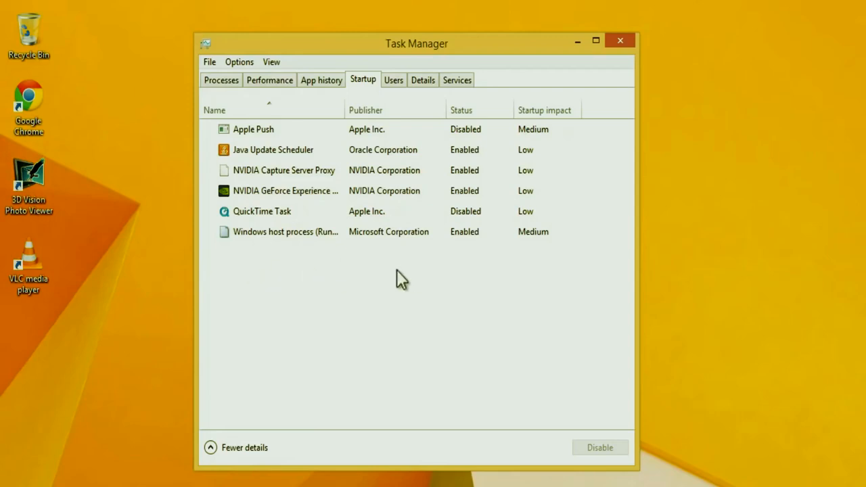
pyautogui.moveTo(305, 287)
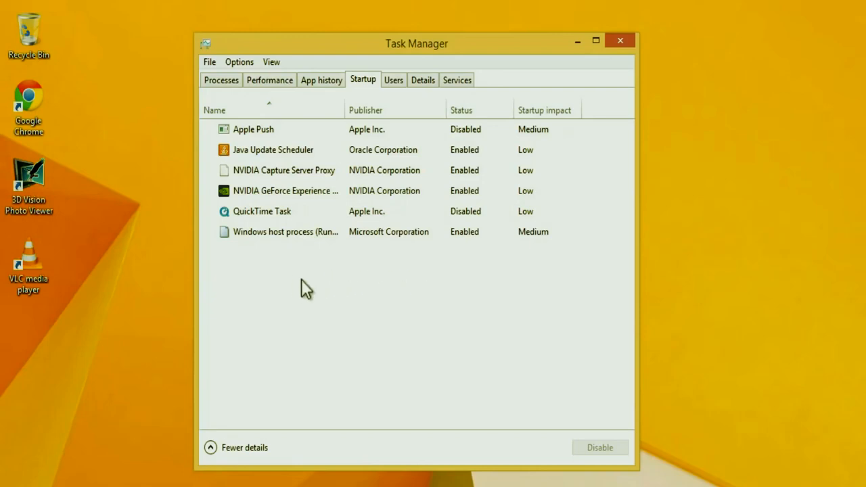
pyautogui.moveTo(436, 283)
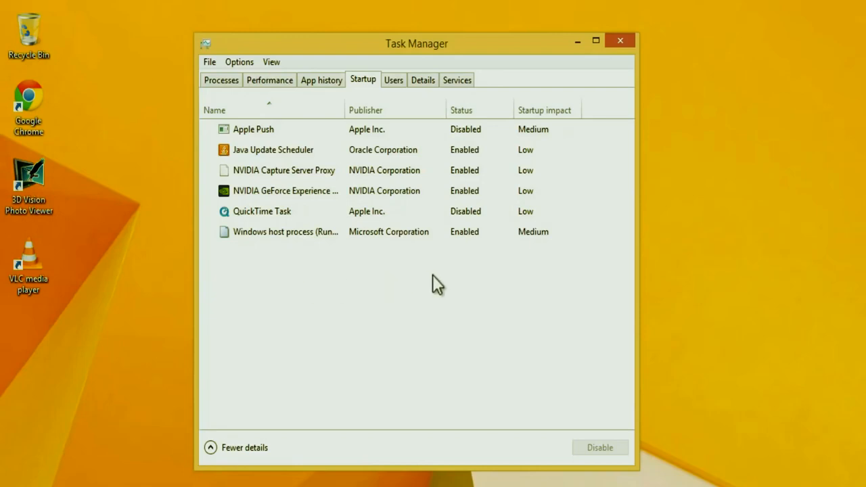
pyautogui.click(278, 211)
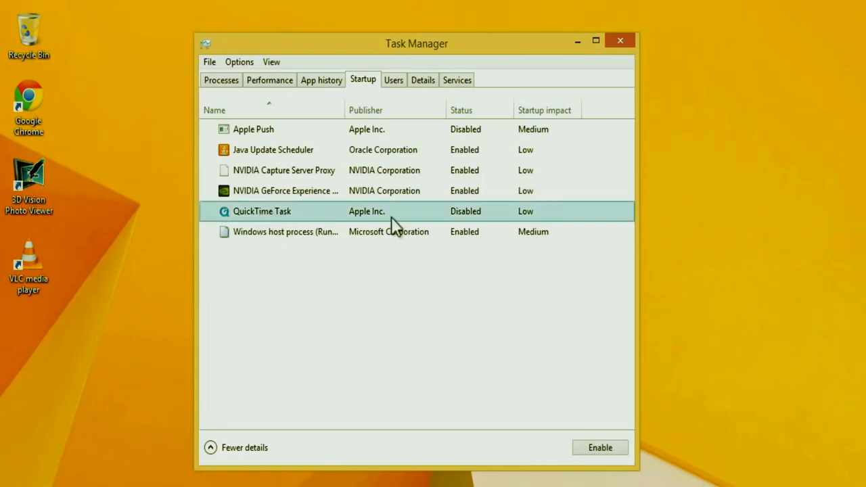
pyautogui.moveTo(601, 446)
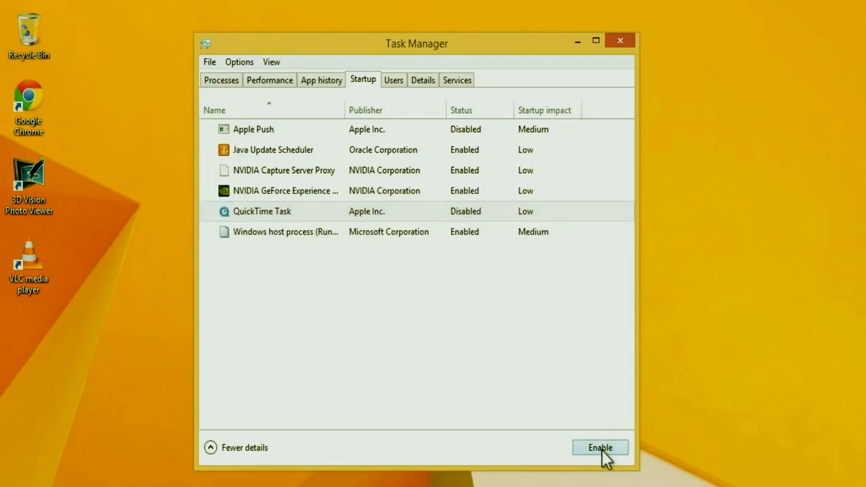
pyautogui.click(600, 446)
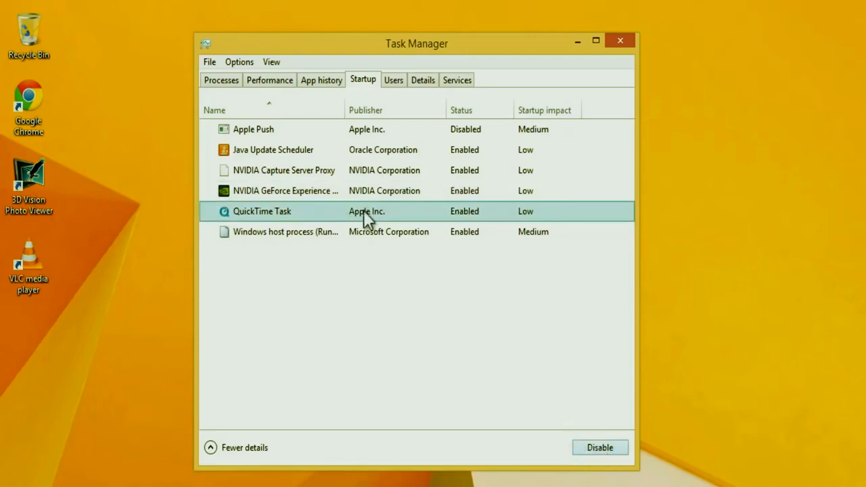
pyautogui.moveTo(503, 244)
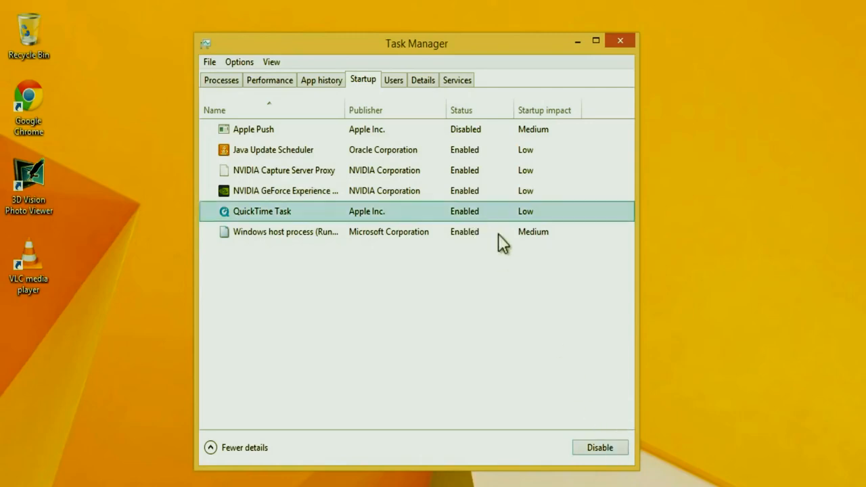
pyautogui.click(598, 447)
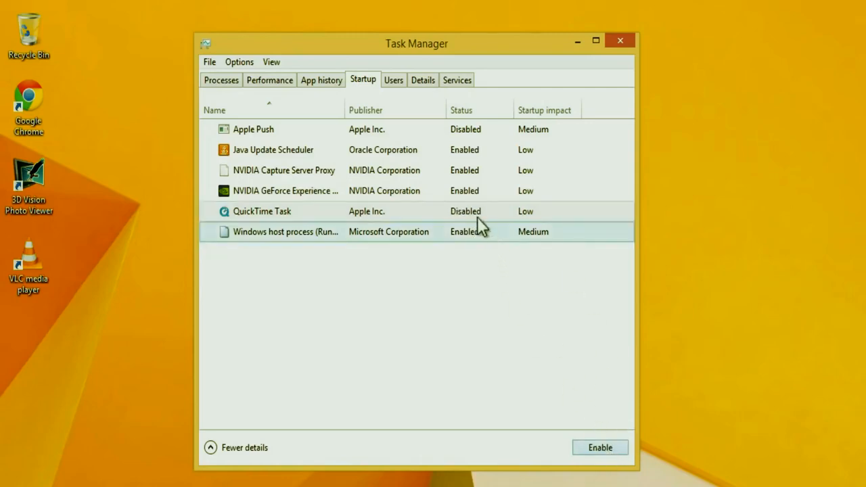
pyautogui.moveTo(415, 301)
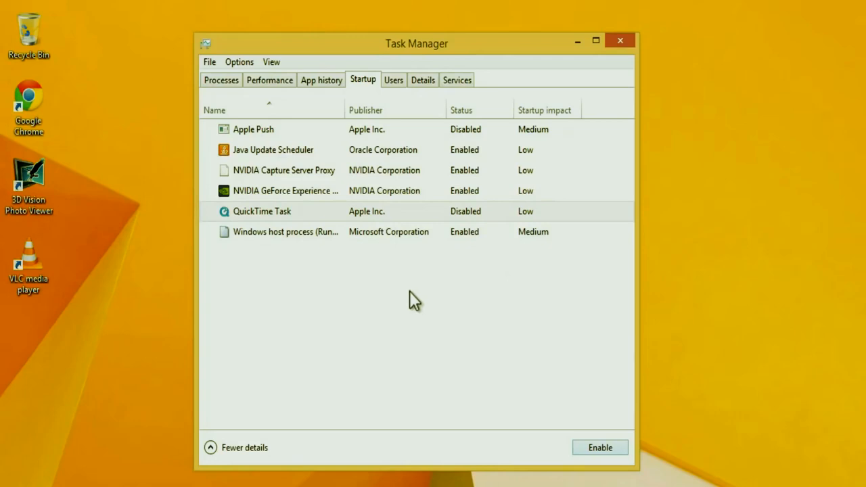
pyautogui.moveTo(547, 264)
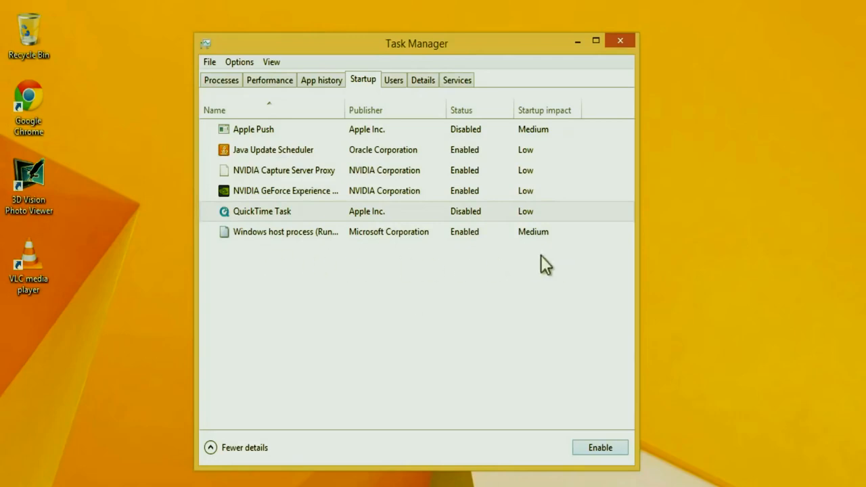
pyautogui.moveTo(583, 271)
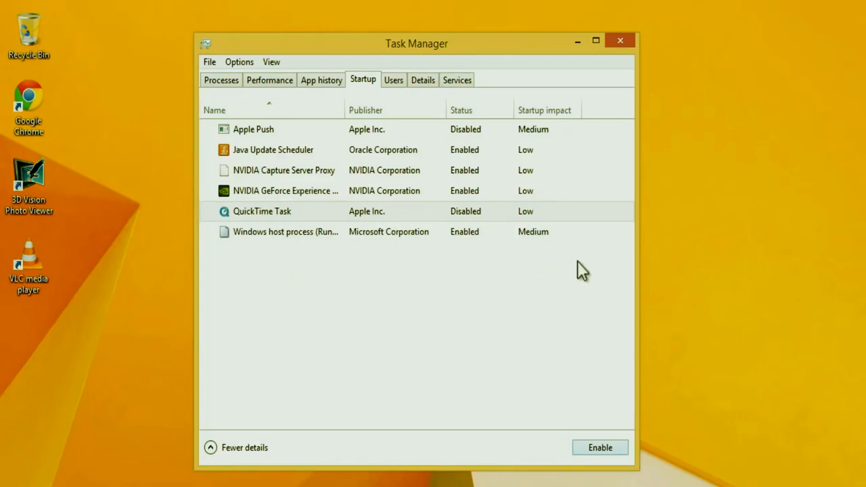
pyautogui.moveTo(588, 279)
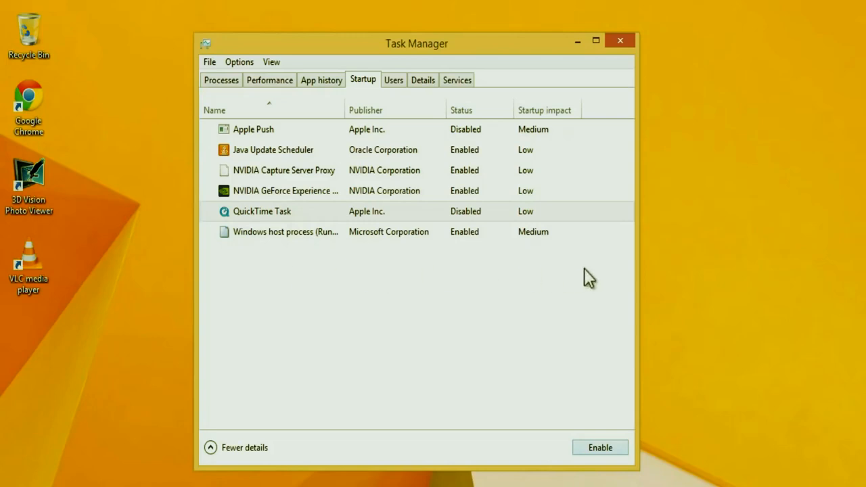
pyautogui.moveTo(325, 298)
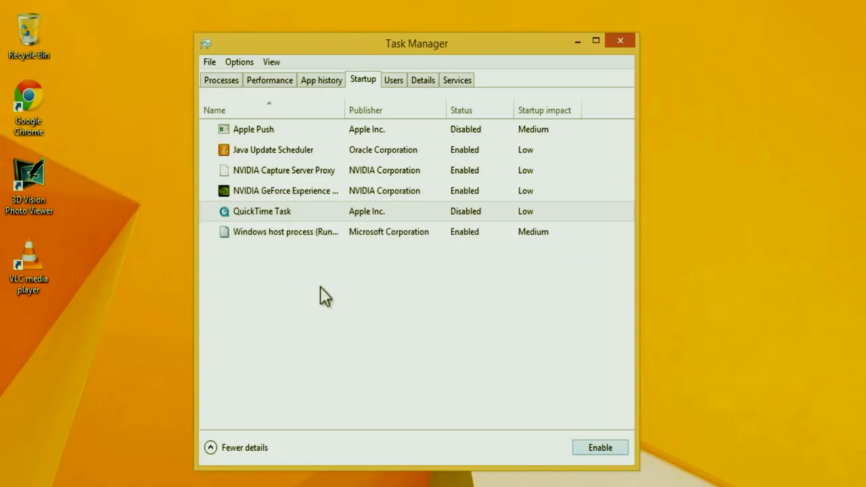
pyautogui.moveTo(558, 309)
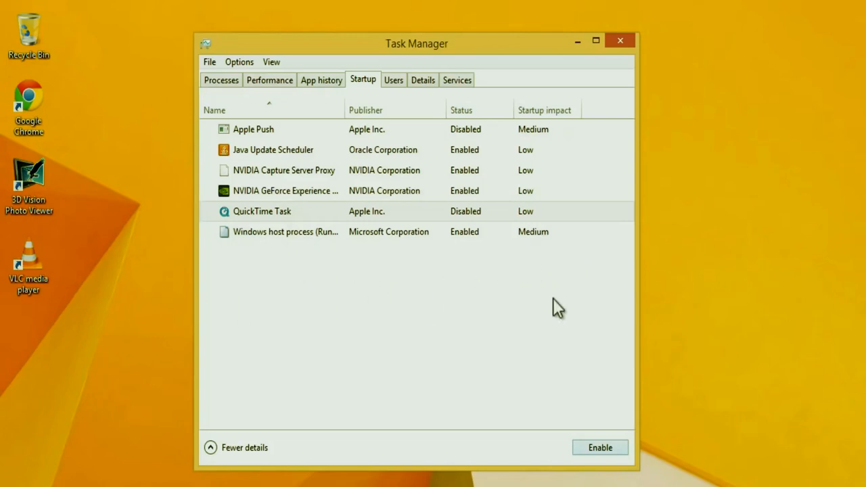
pyautogui.moveTo(413, 284)
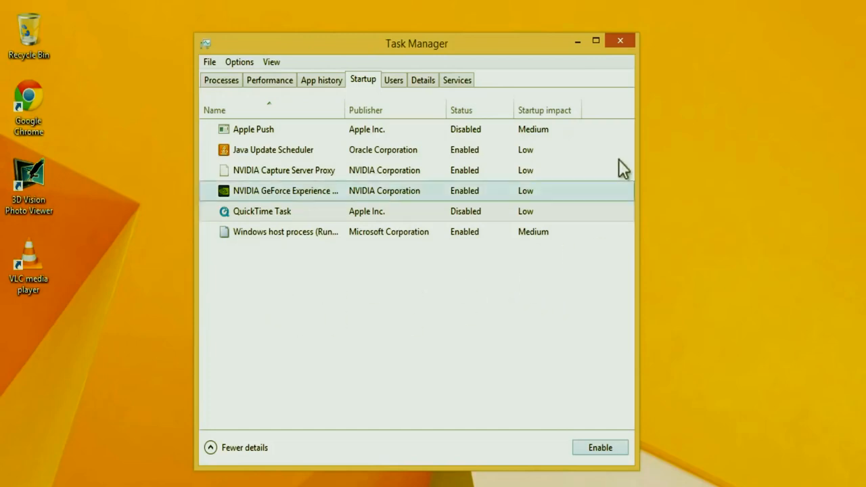
# Close Task Manager, leaving QuickTime Task and Apple Push disabled.
pyautogui.click(620, 41)
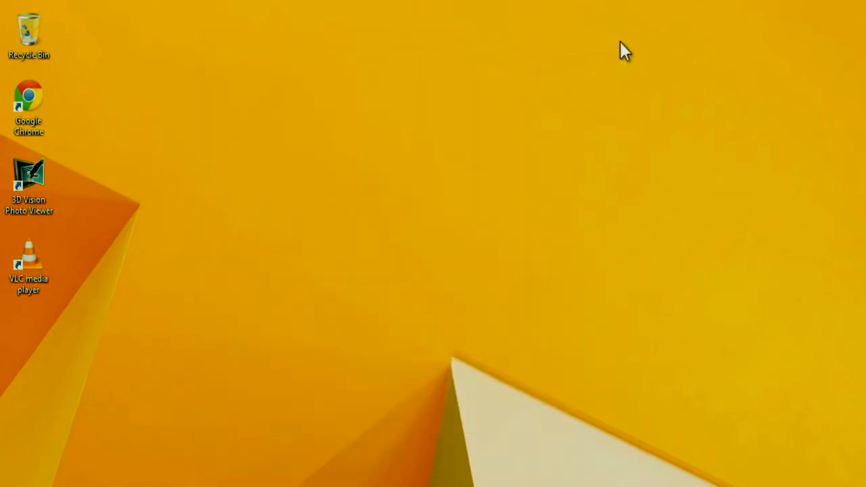
pyautogui.moveTo(625, 53)
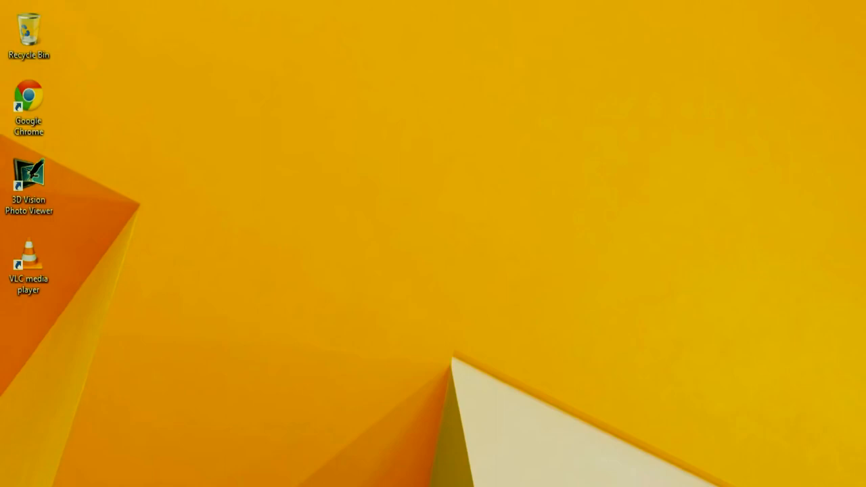
pyautogui.moveTo(291, 301)
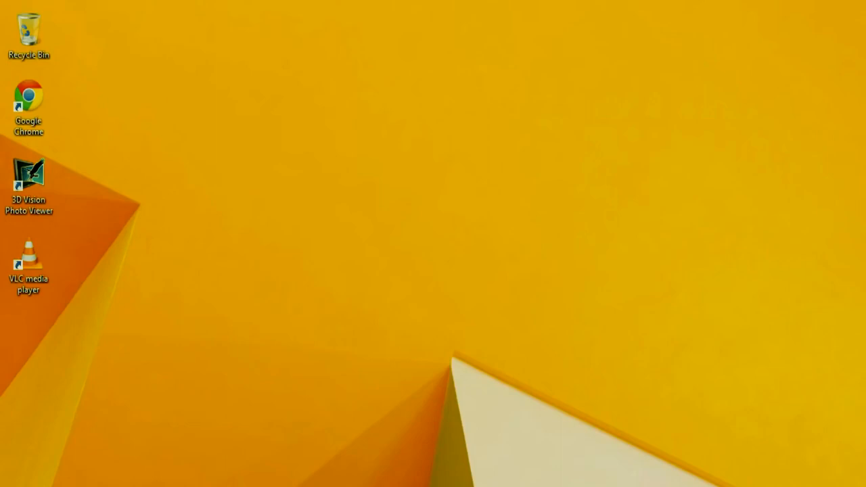
# Start Registry Editor by running regedit from the Win+X Run dialog.
pyautogui.press('Win+x')
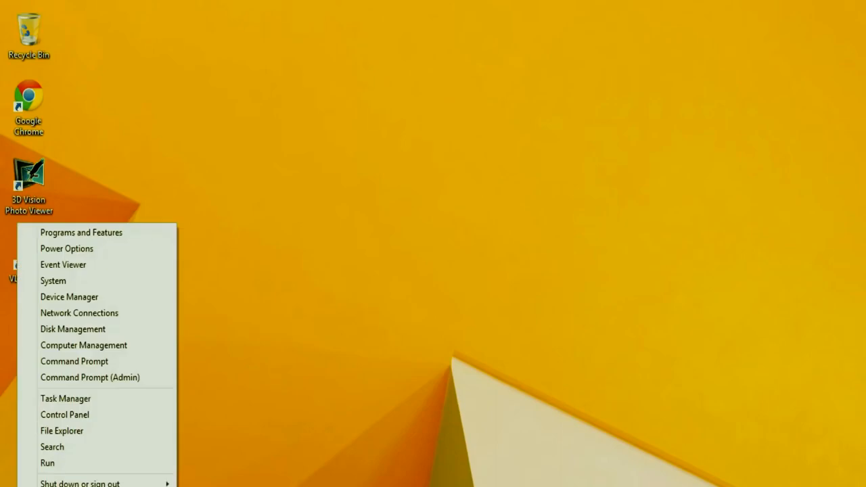
pyautogui.moveTo(47, 463)
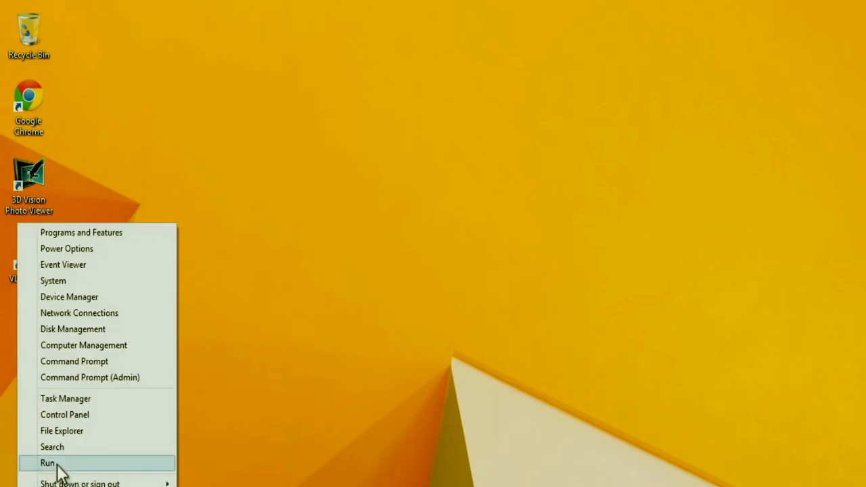
pyautogui.click(47, 463)
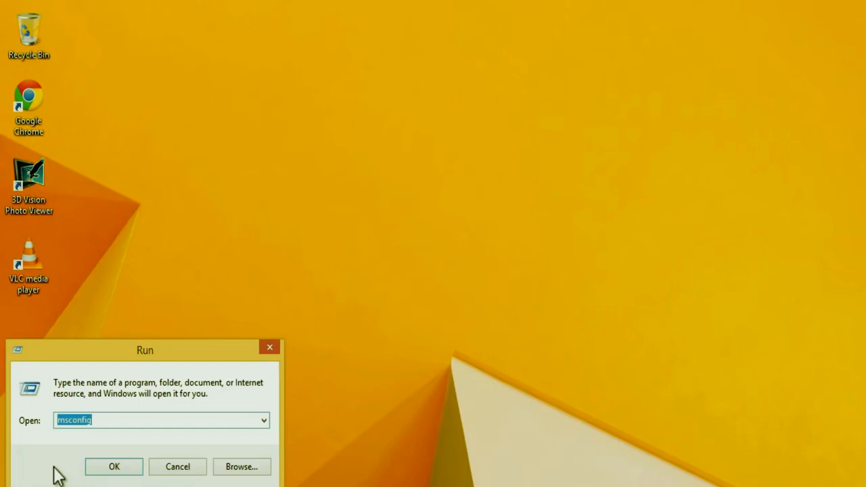
pyautogui.write('re')
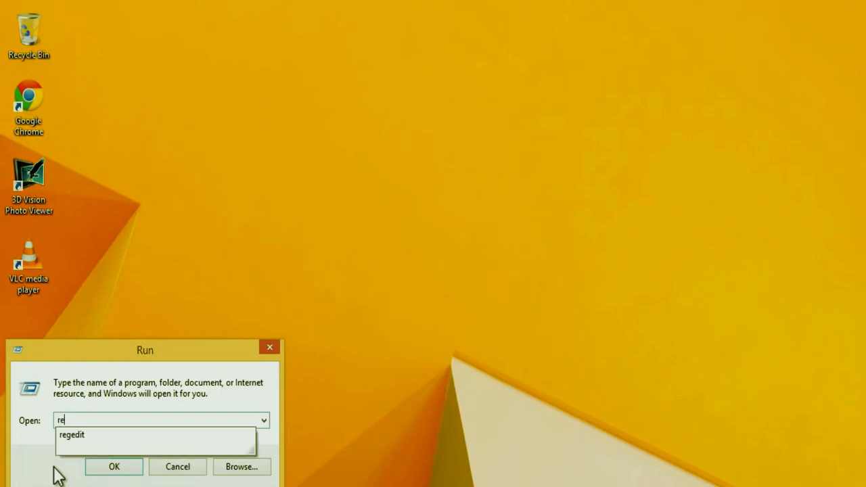
pyautogui.write('gedit')
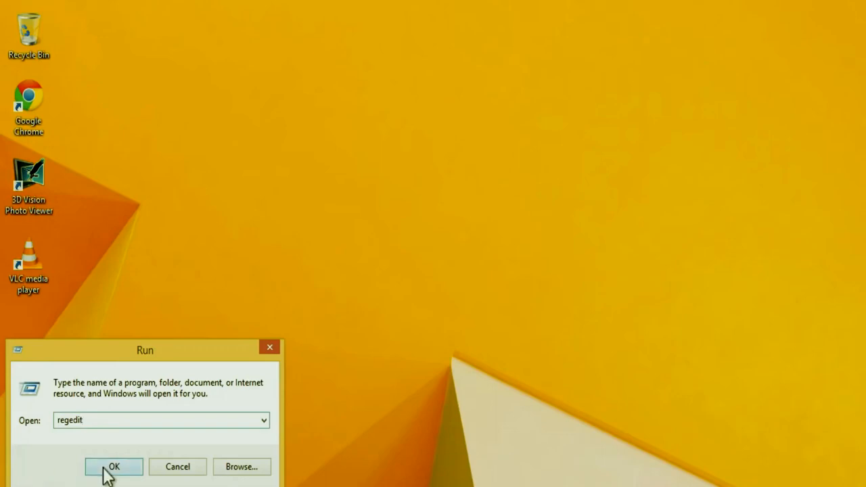
pyautogui.click(114, 467)
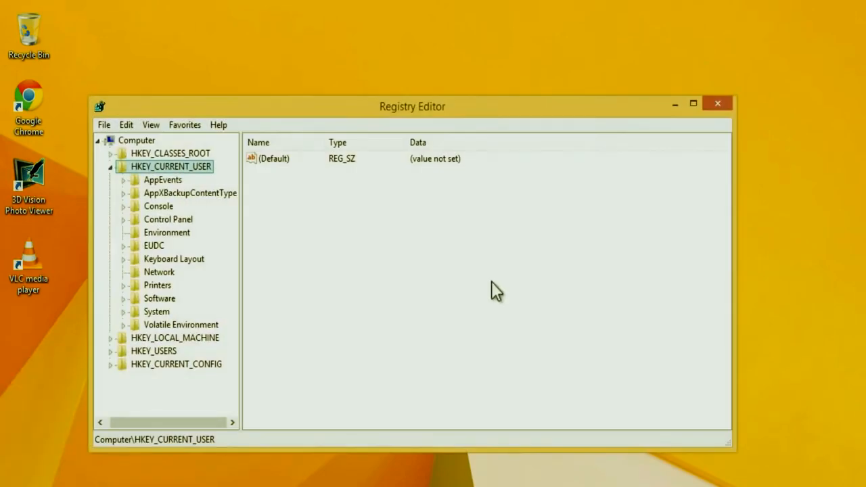
pyautogui.moveTo(186, 178)
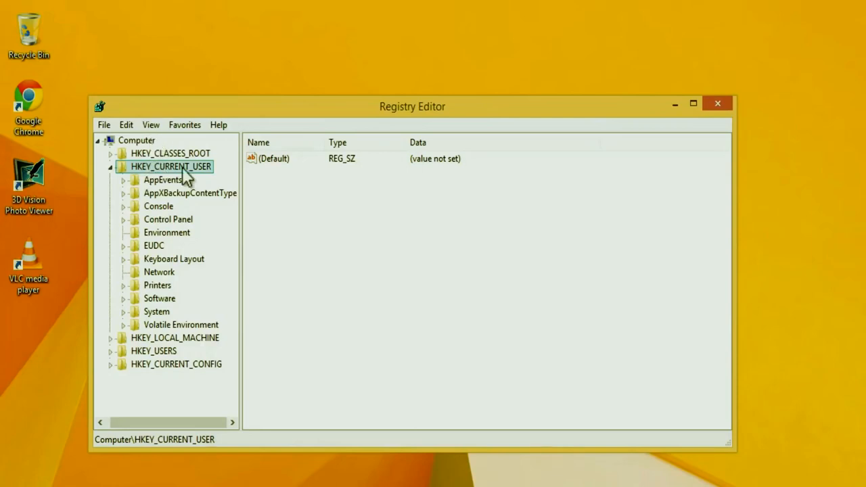
pyautogui.moveTo(195, 175)
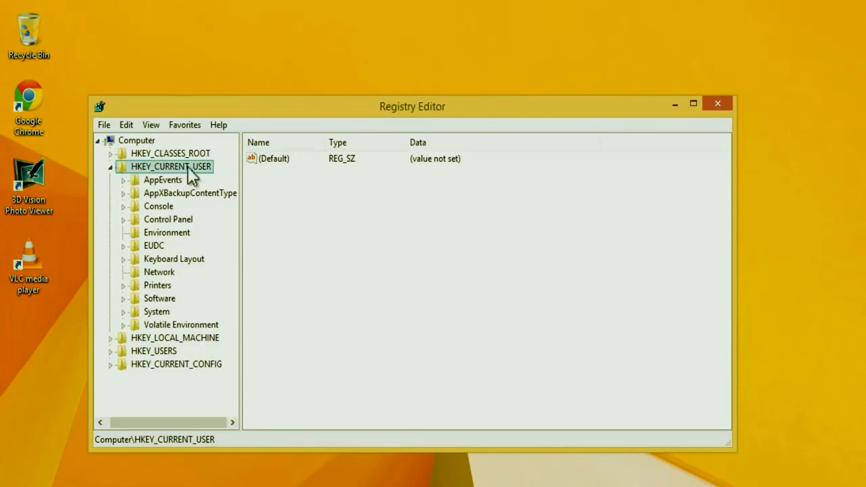
pyautogui.moveTo(169, 331)
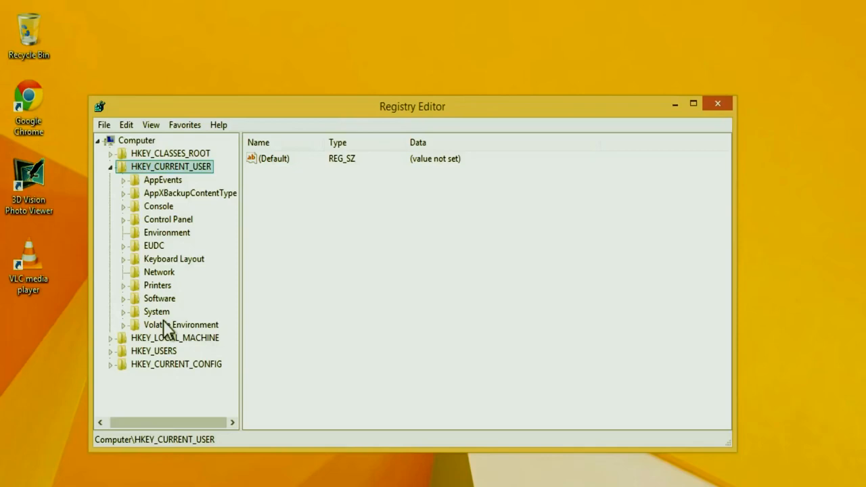
# Navigate to HKEY_CURRENT_USER\Control Panel\Desktop and locate the MenuShowDelay value.
pyautogui.click(168, 220)
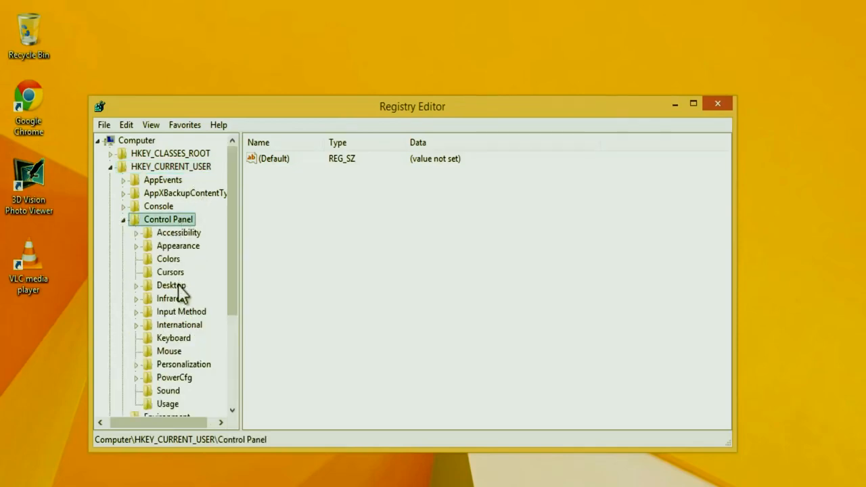
pyautogui.click(171, 285)
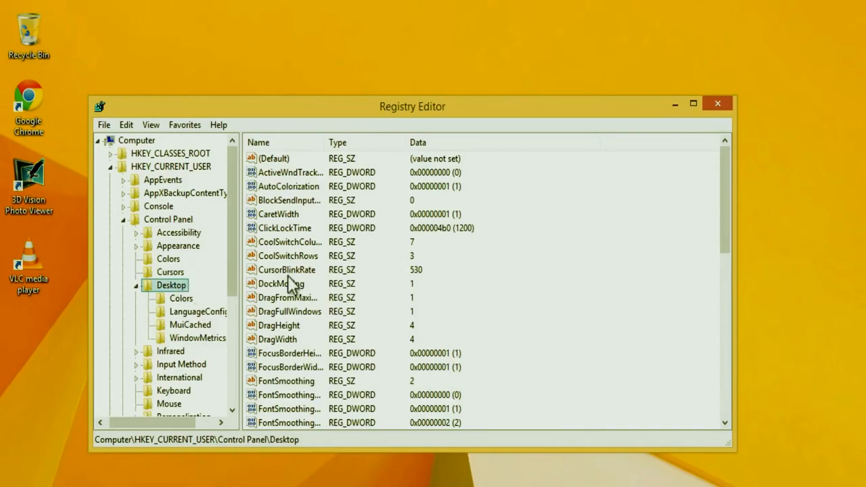
pyautogui.click(287, 270)
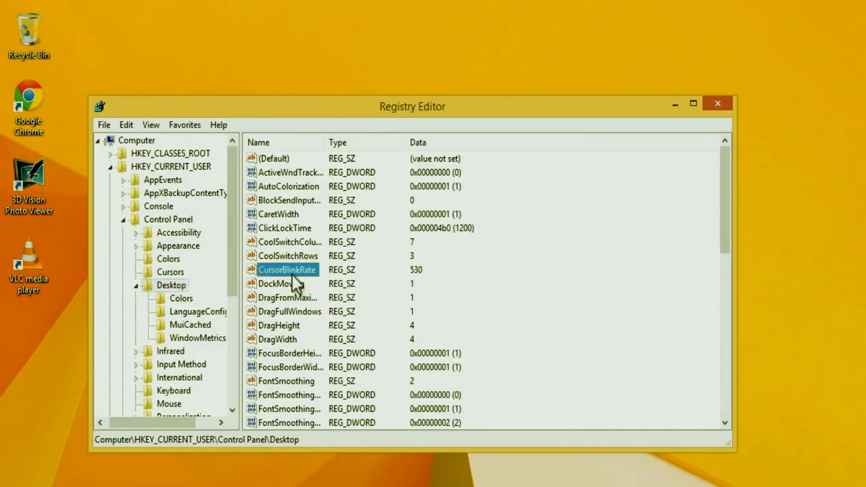
pyautogui.scroll(-3)
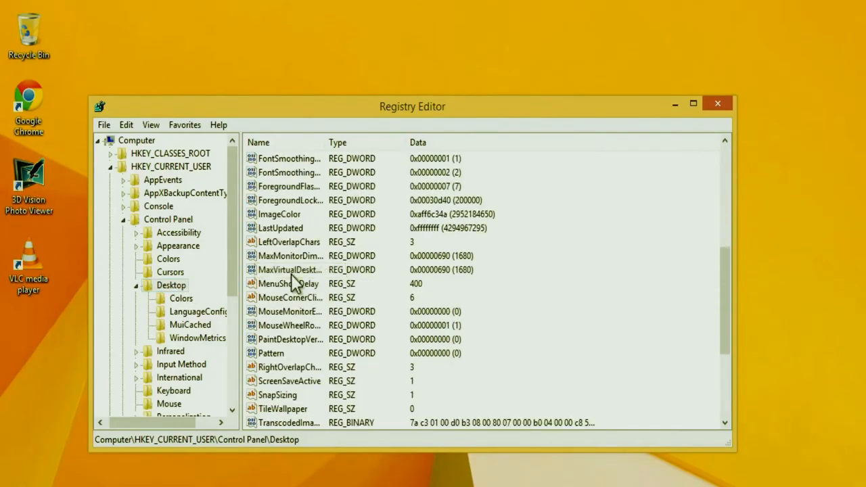
pyautogui.click(287, 285)
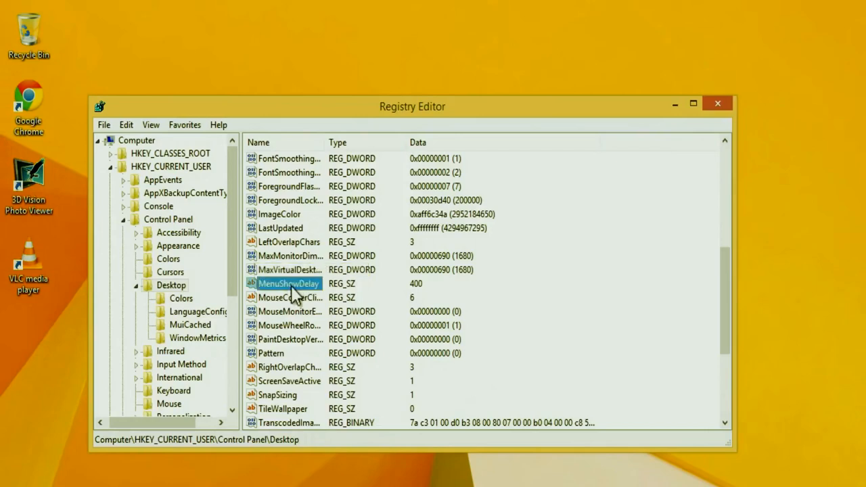
# Change MenuShowDelay from 400 to 10 and confirm.
pyautogui.doubleClick(287, 283)
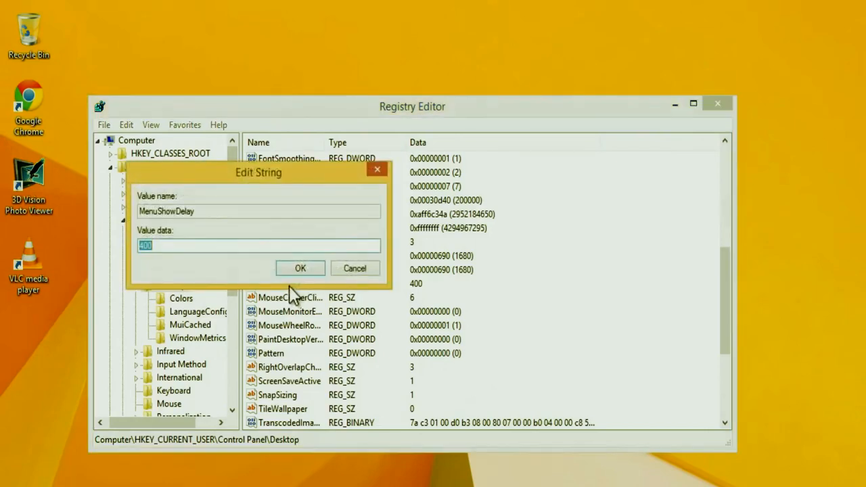
pyautogui.moveTo(114, 254)
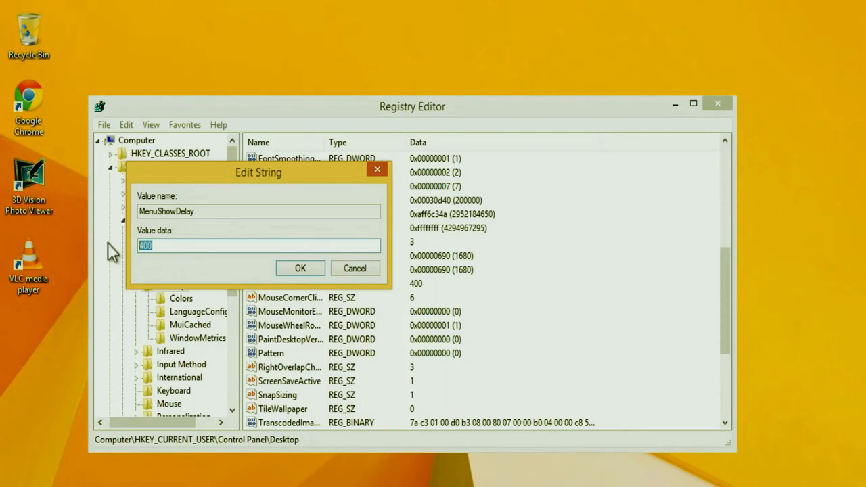
pyautogui.write('10')
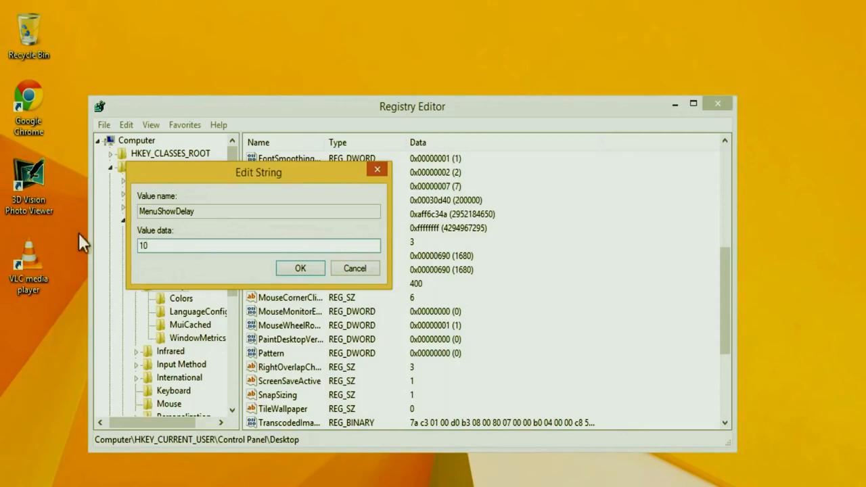
pyautogui.click(300, 268)
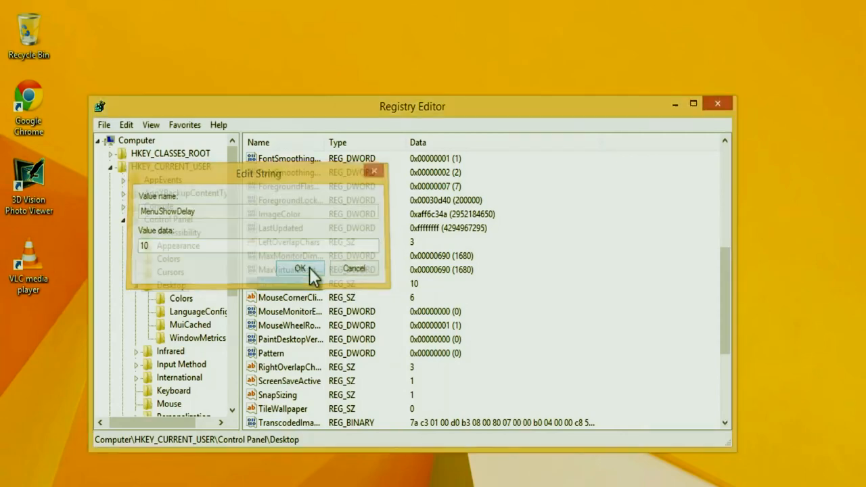
pyautogui.click(291, 268)
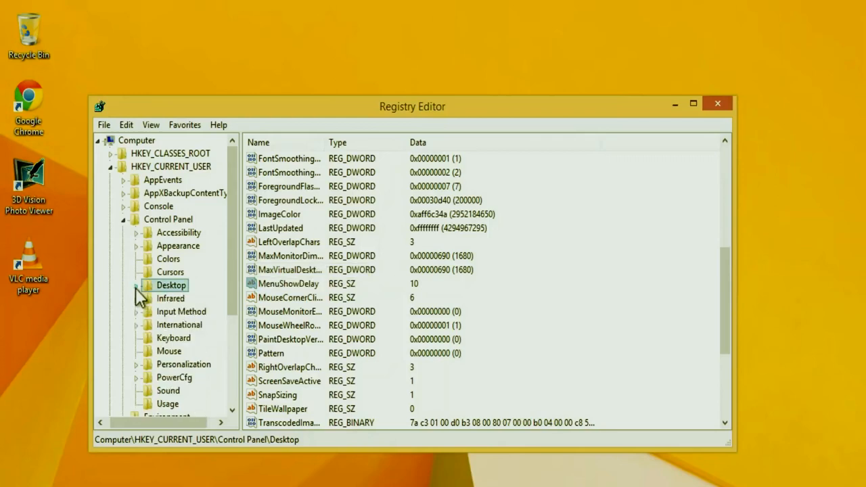
# In the Control Panel Mouse key, change MouseHoverTime from 400 to 10 and confirm.
pyautogui.click(168, 350)
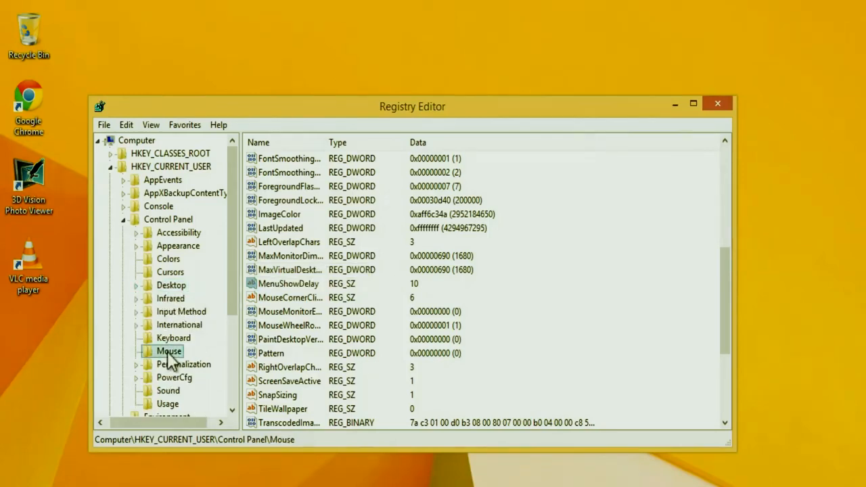
pyautogui.click(167, 351)
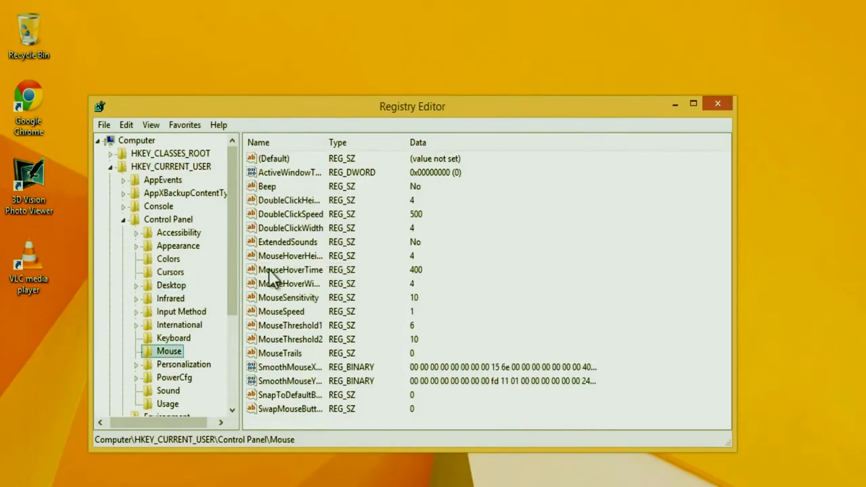
pyautogui.click(289, 269)
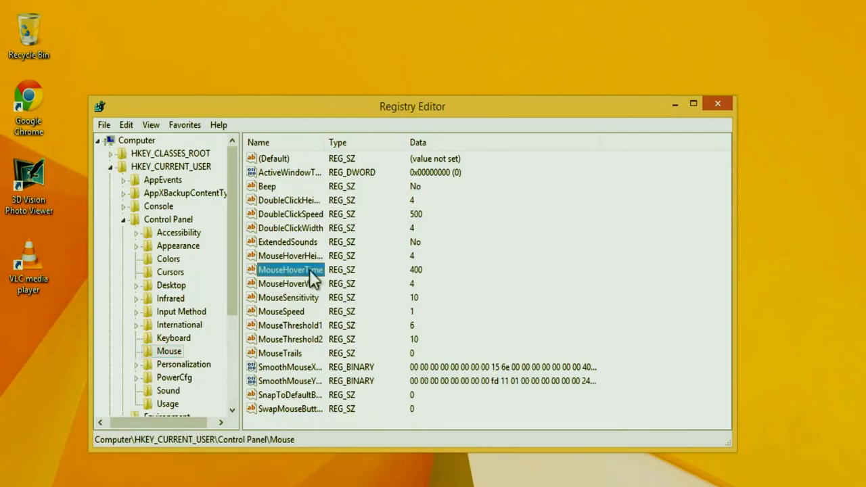
pyautogui.moveTo(308, 281)
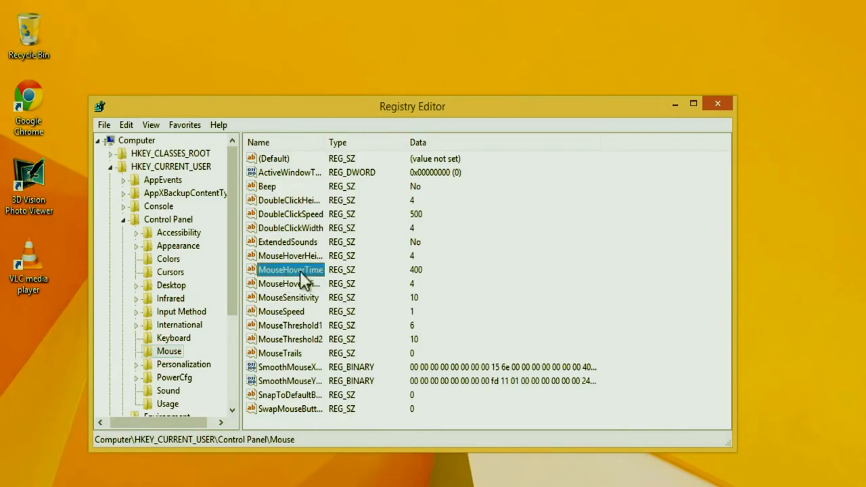
pyautogui.doubleClick(290, 270)
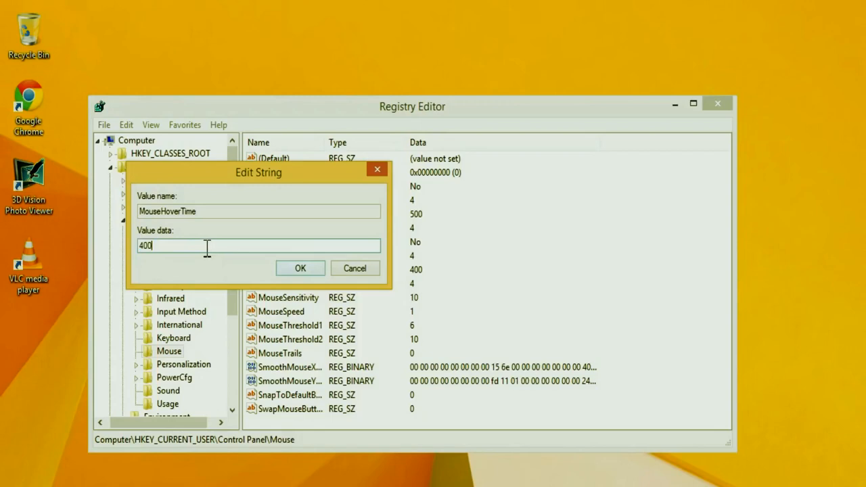
pyautogui.write('10')
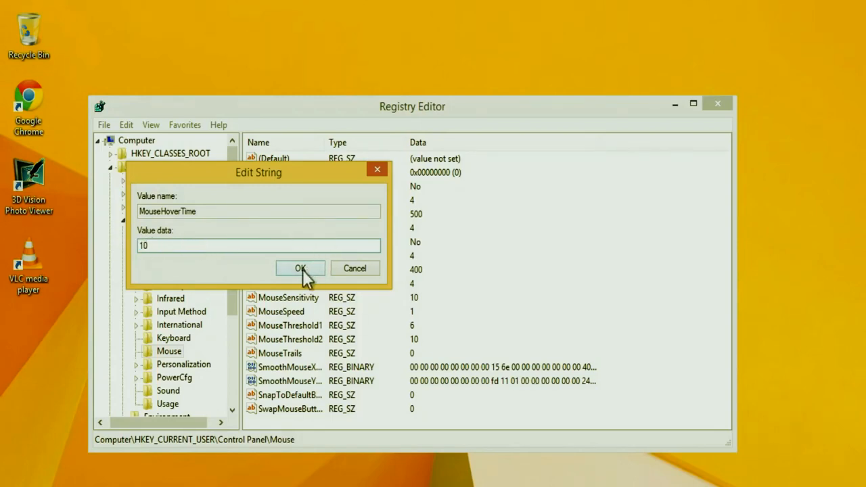
pyautogui.click(301, 268)
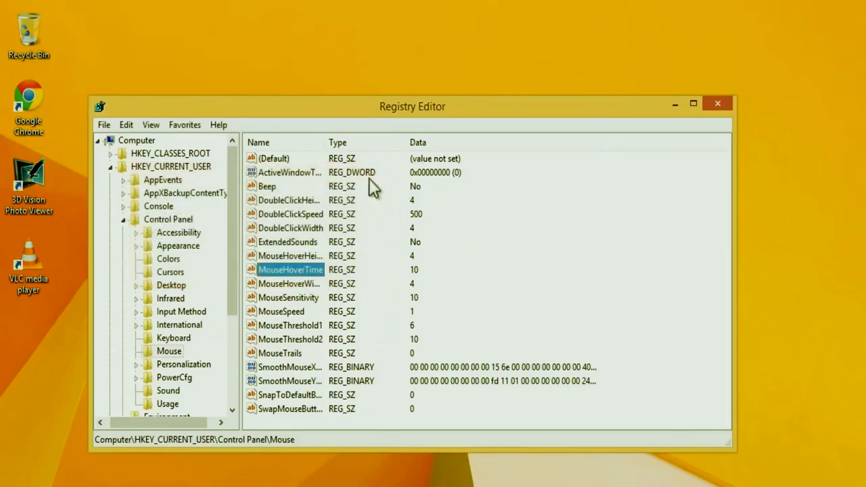
pyautogui.moveTo(569, 115)
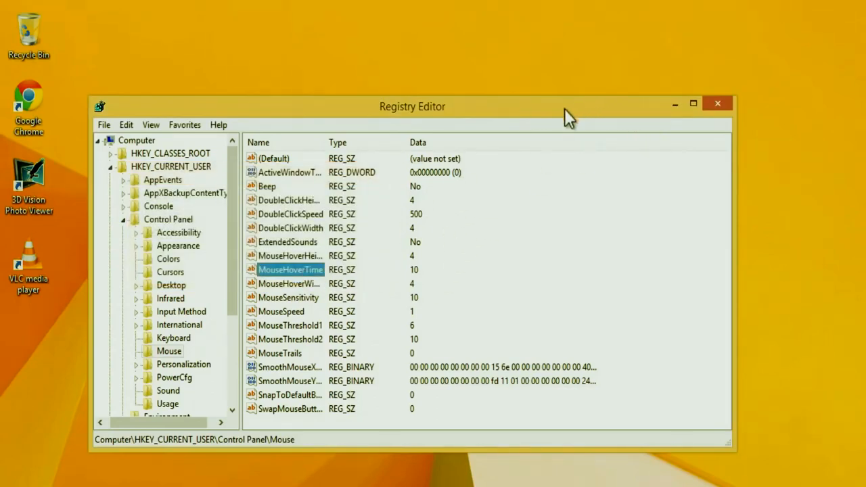
pyautogui.moveTo(574, 177)
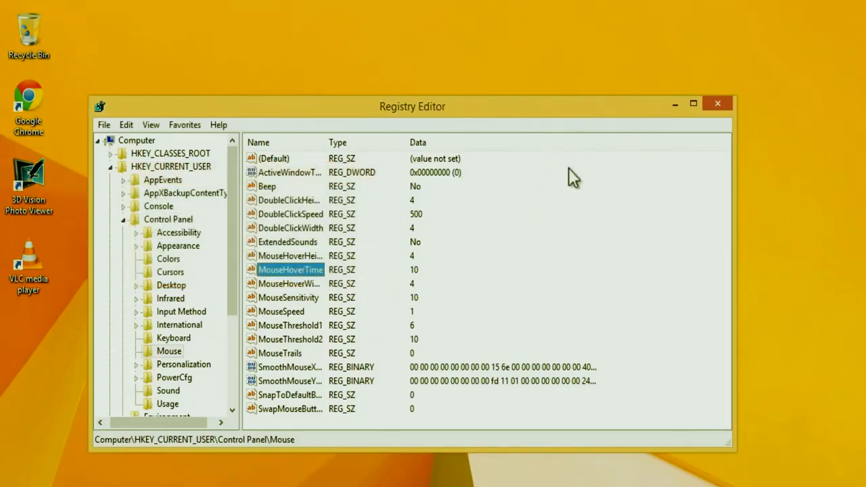
pyautogui.moveTo(345, 277)
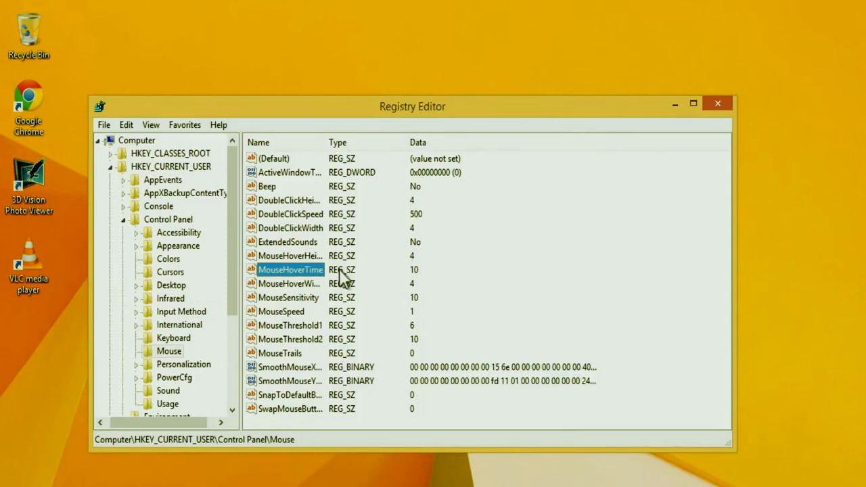
pyautogui.moveTo(406, 280)
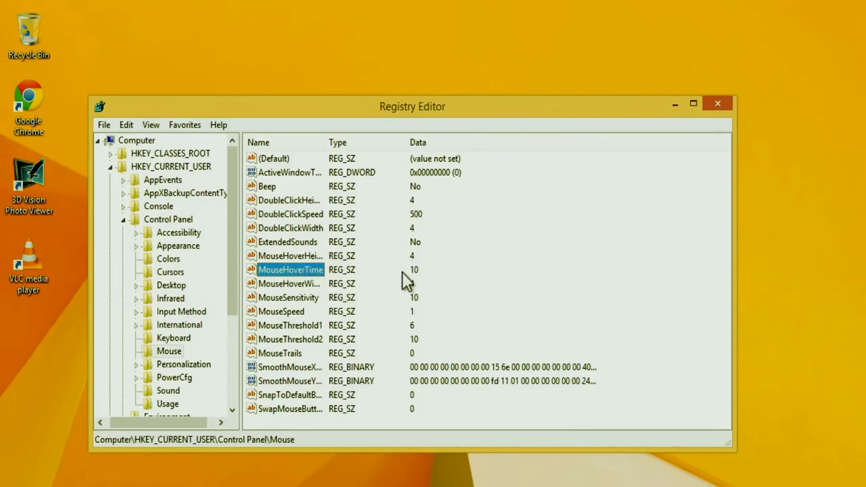
pyautogui.moveTo(403, 281)
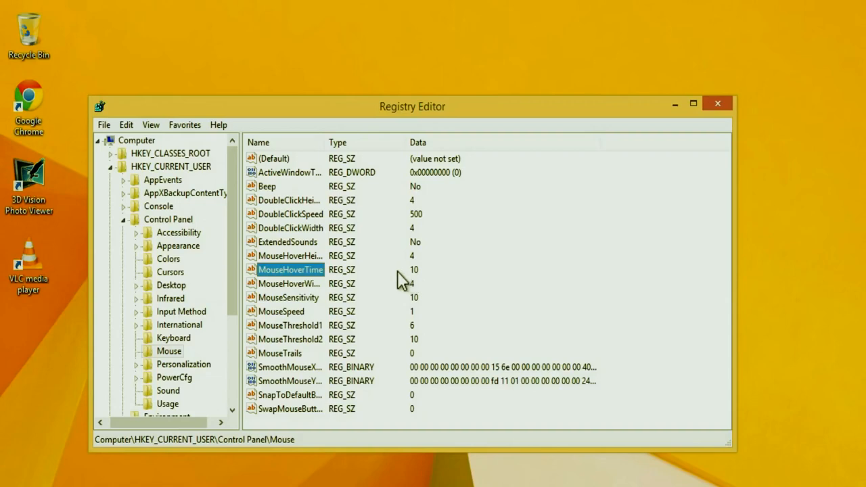
pyautogui.moveTo(398, 281)
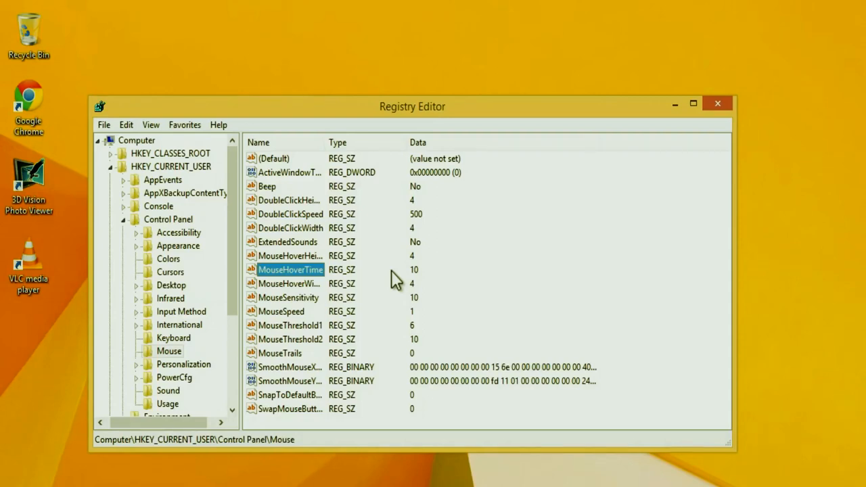
pyautogui.moveTo(341, 295)
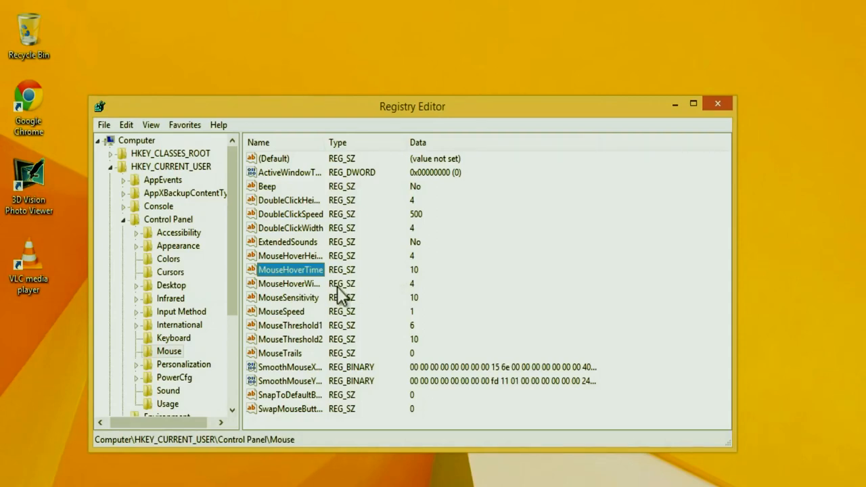
pyautogui.moveTo(332, 284)
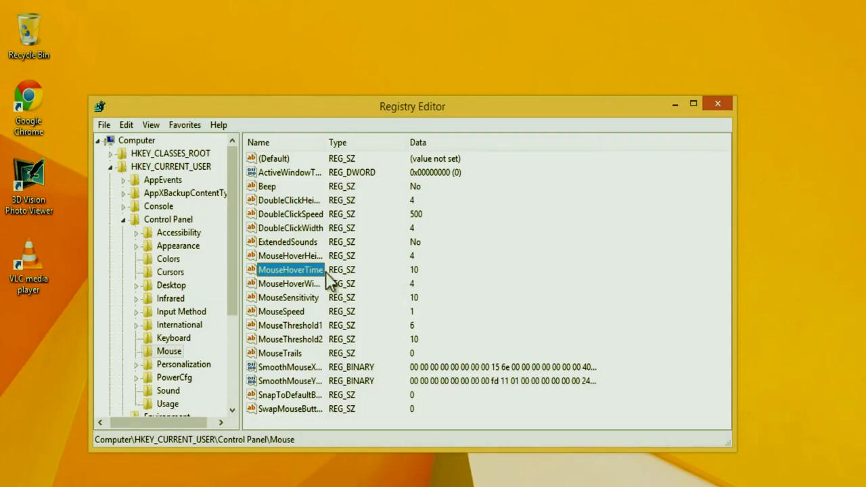